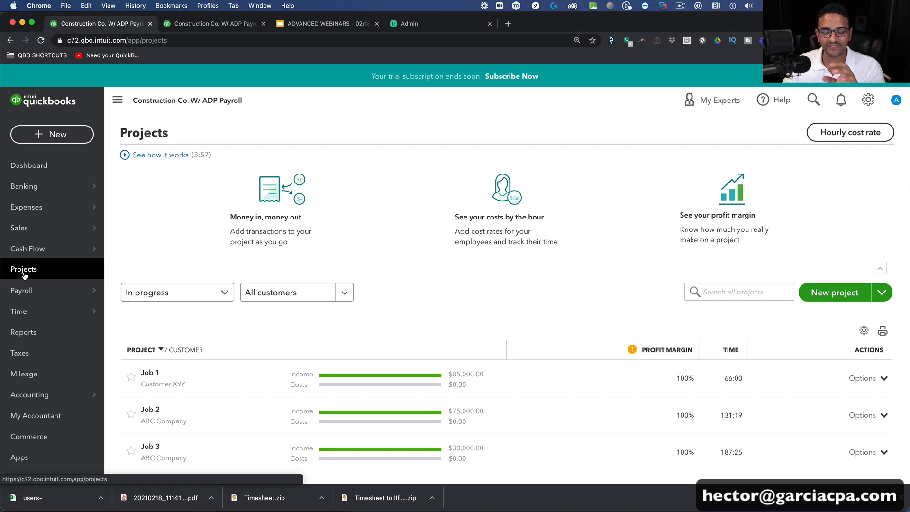
mouse_move(465, 354)
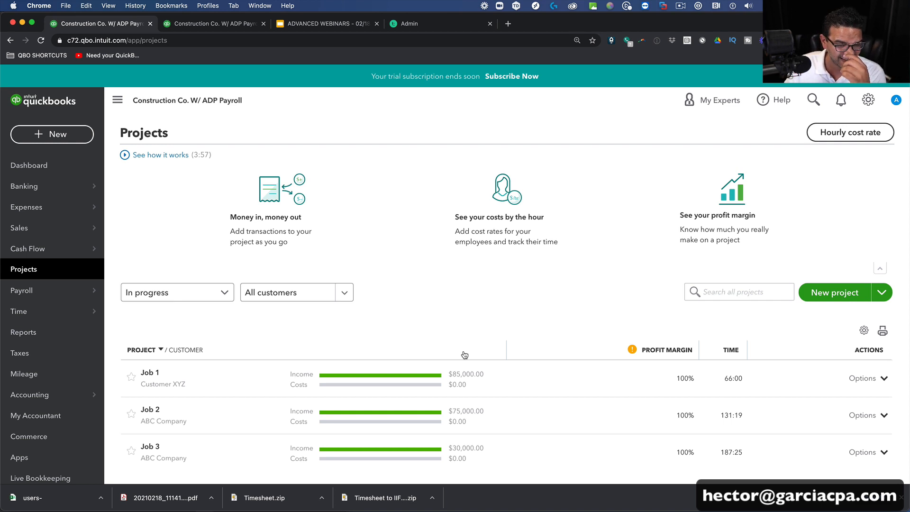
mouse_move(436, 349)
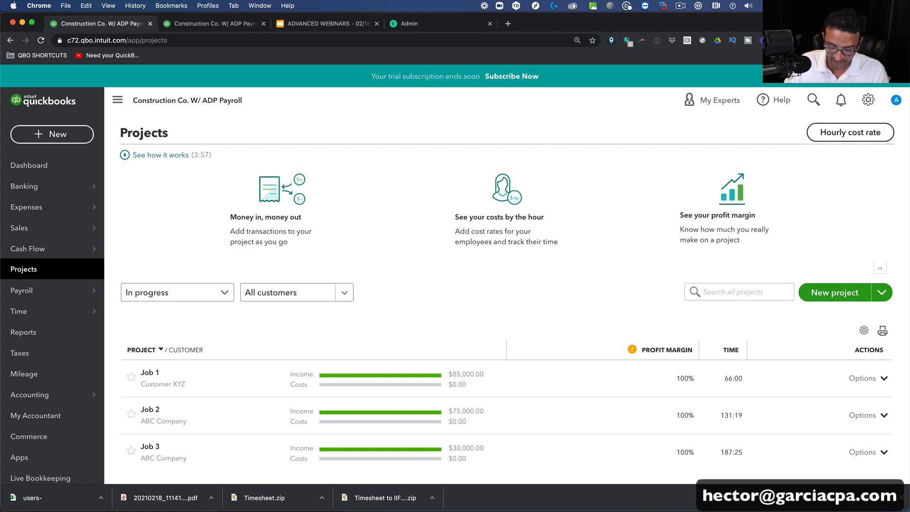
click(850, 132)
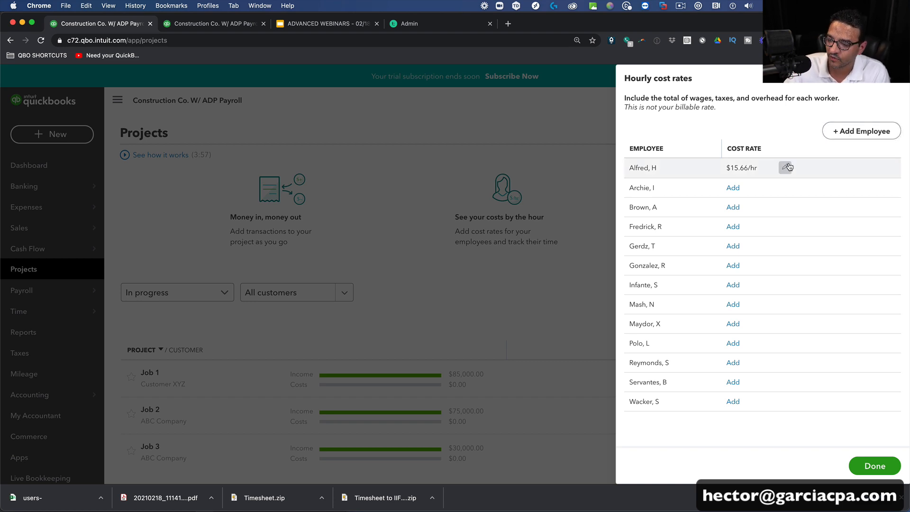
click(788, 167)
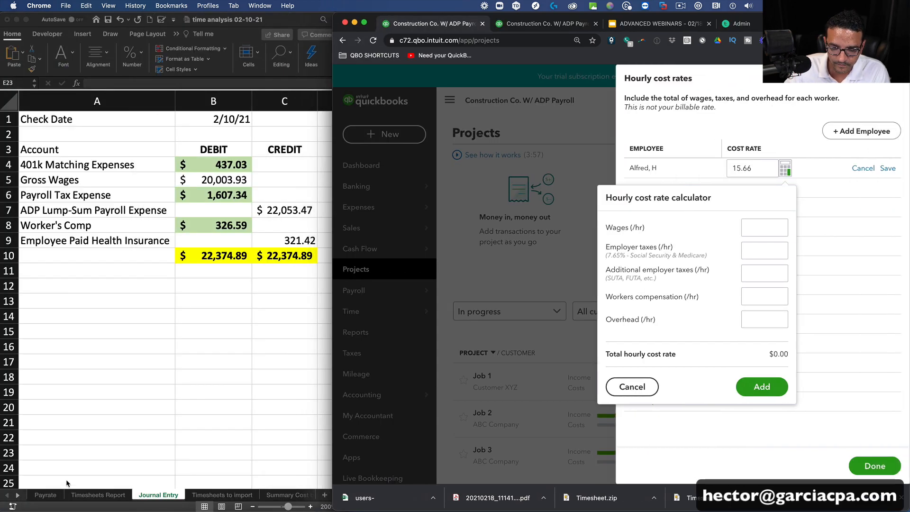
- Show the Payrate sheet in Excel with extra columns hidden to leave only the rates
click(45, 495)
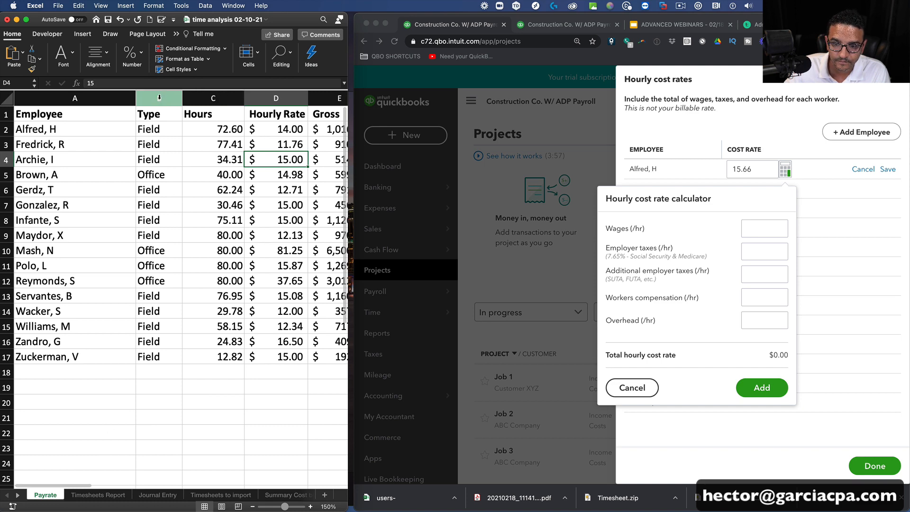
right_click(159, 98)
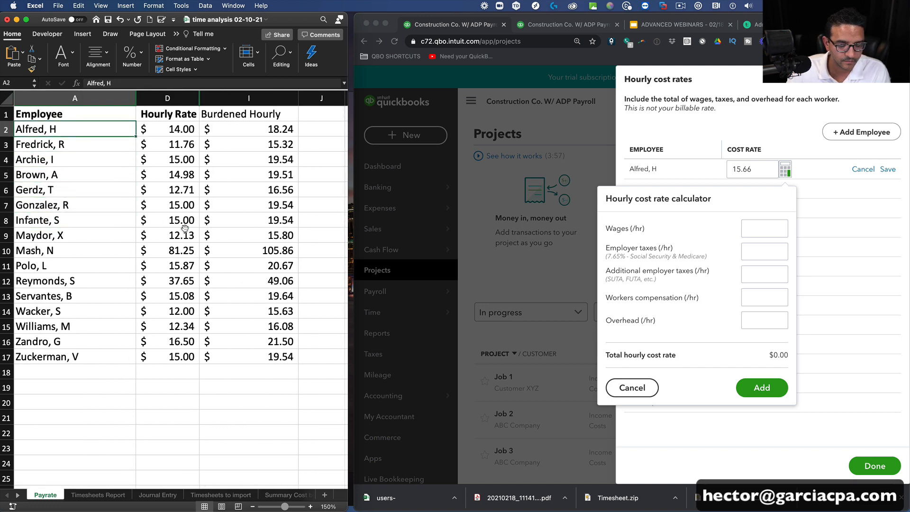
click(765, 228)
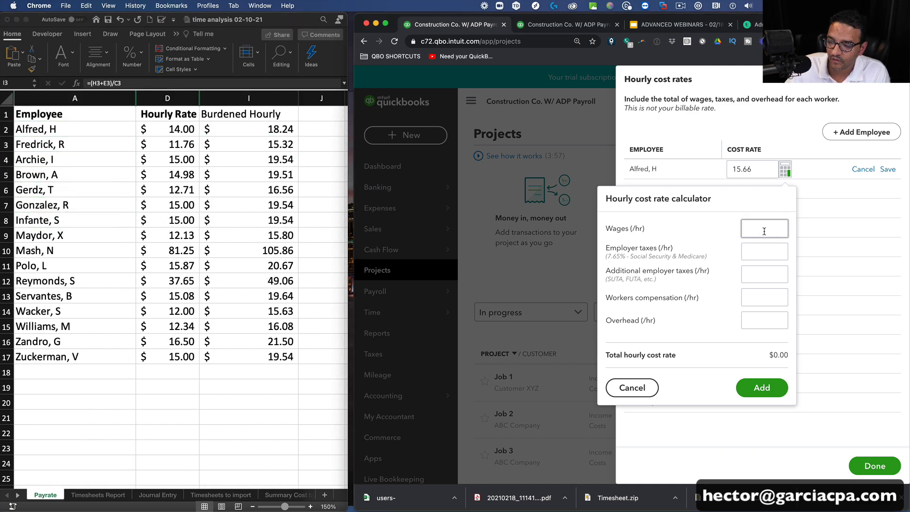
text(14.00)
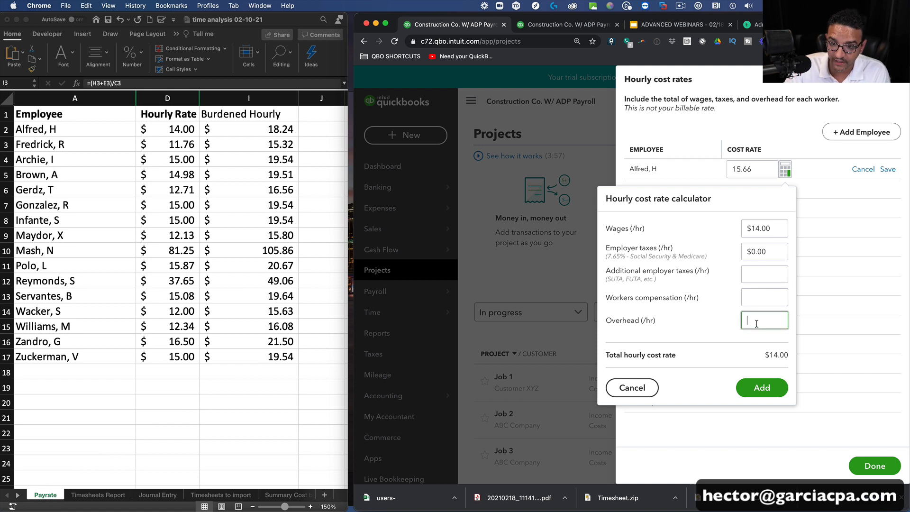
text($4.24)
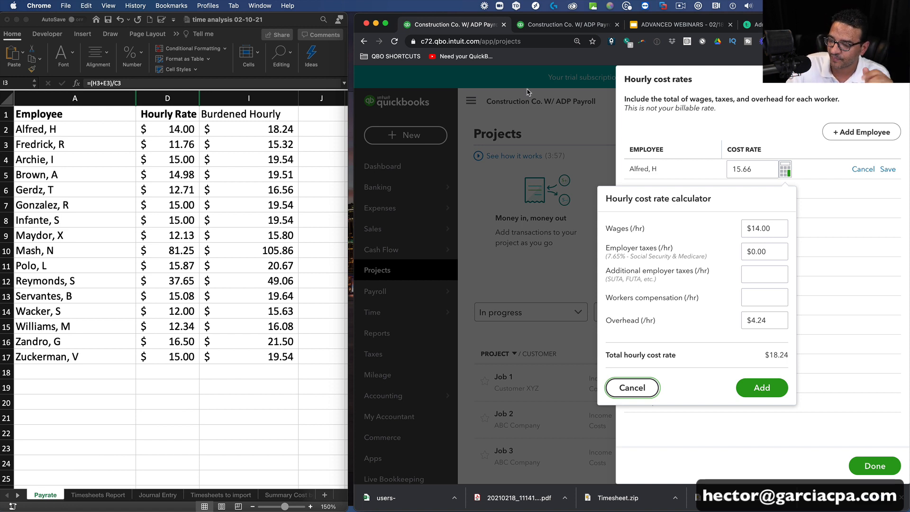
click(761, 388)
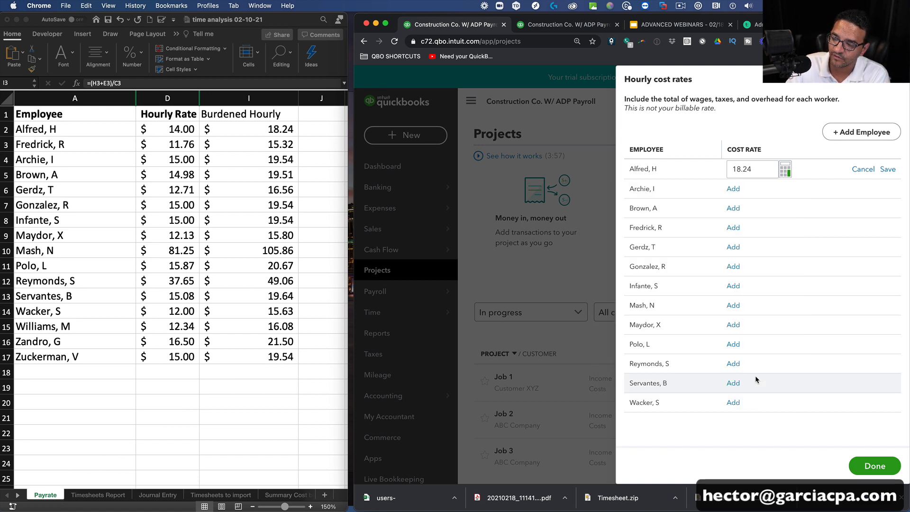
click(887, 169)
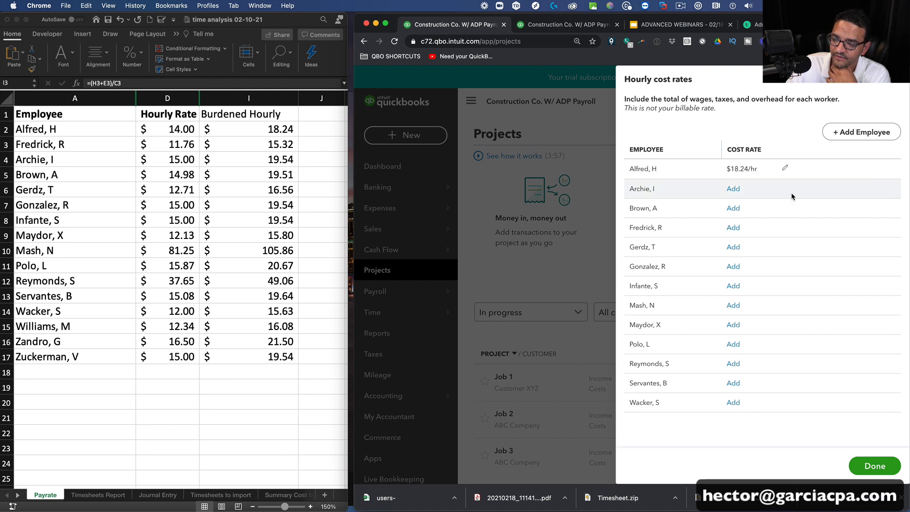
click(732, 189)
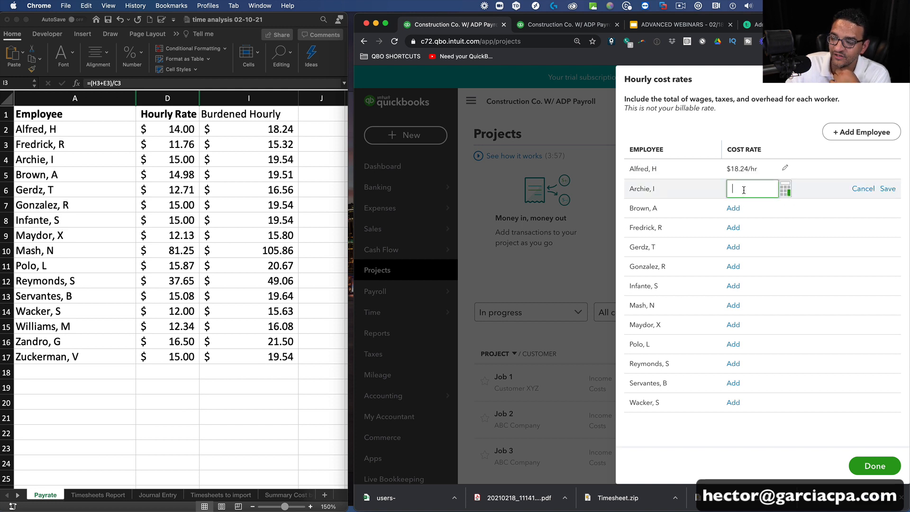
text(15.32)
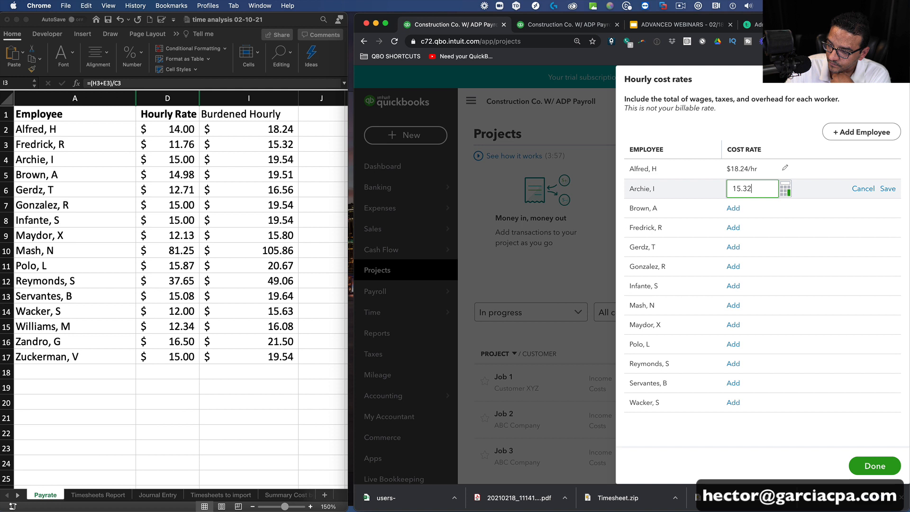
click(886, 189)
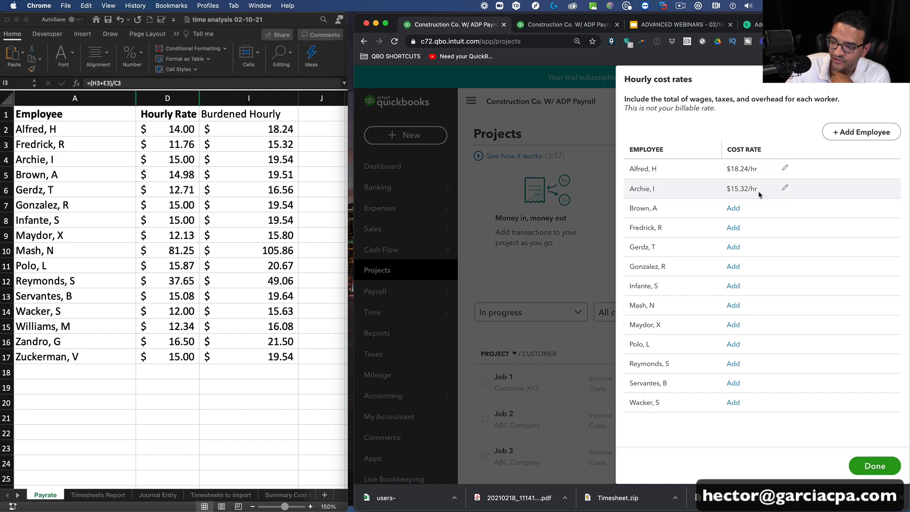
click(733, 208)
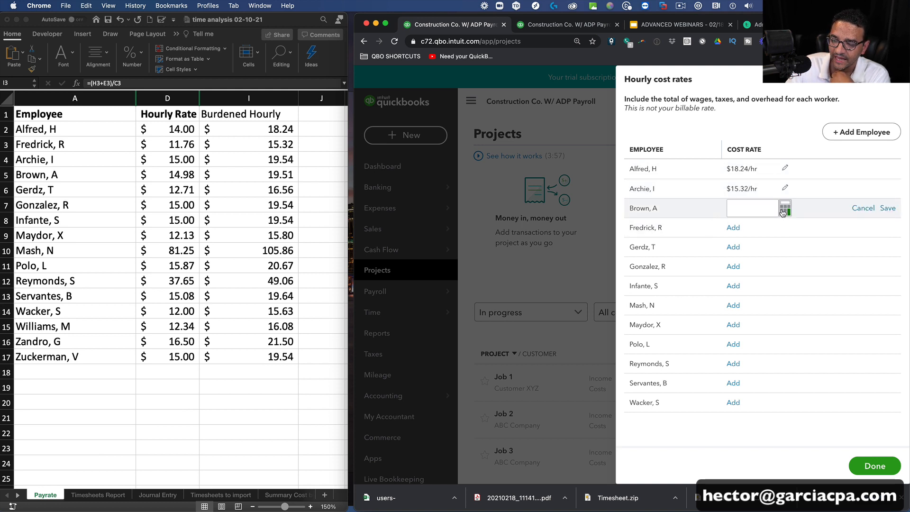
click(786, 207)
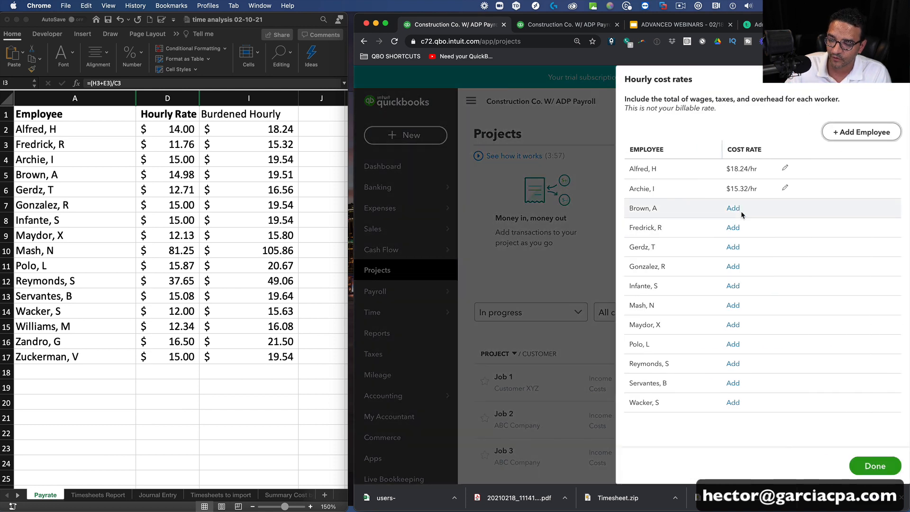
click(732, 208)
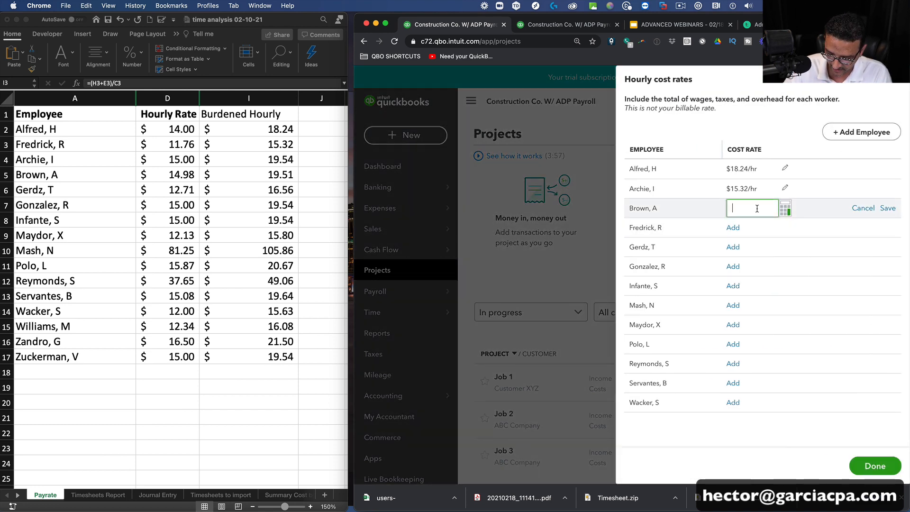
text(19.54)
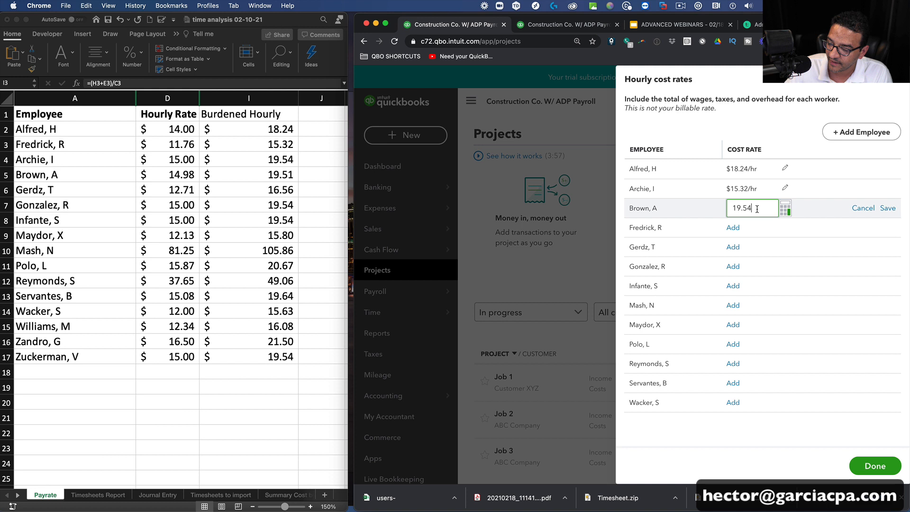
click(887, 208)
text(12.71)
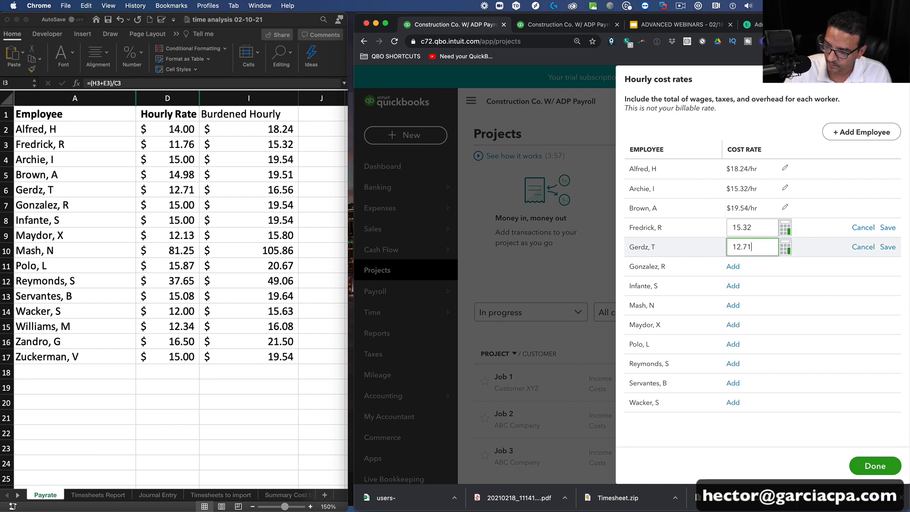
click(733, 266)
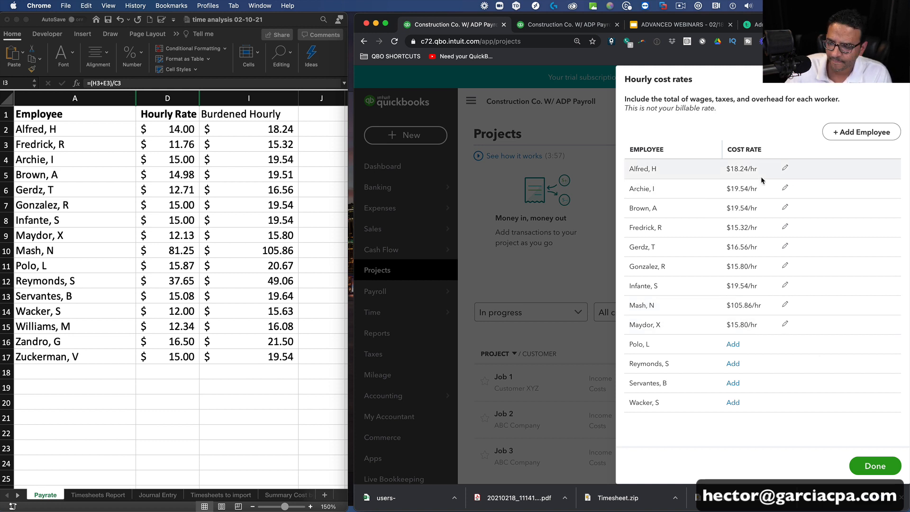
click(732, 364)
text(15.63)
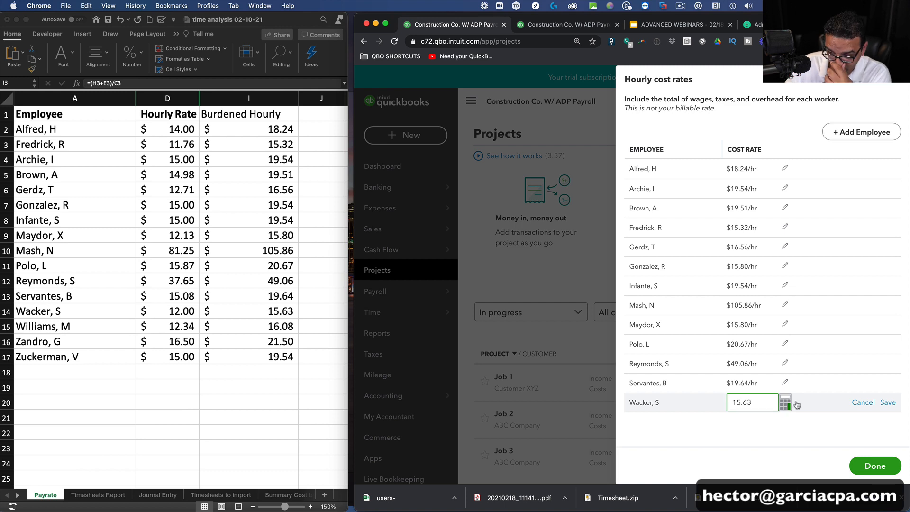
click(884, 403)
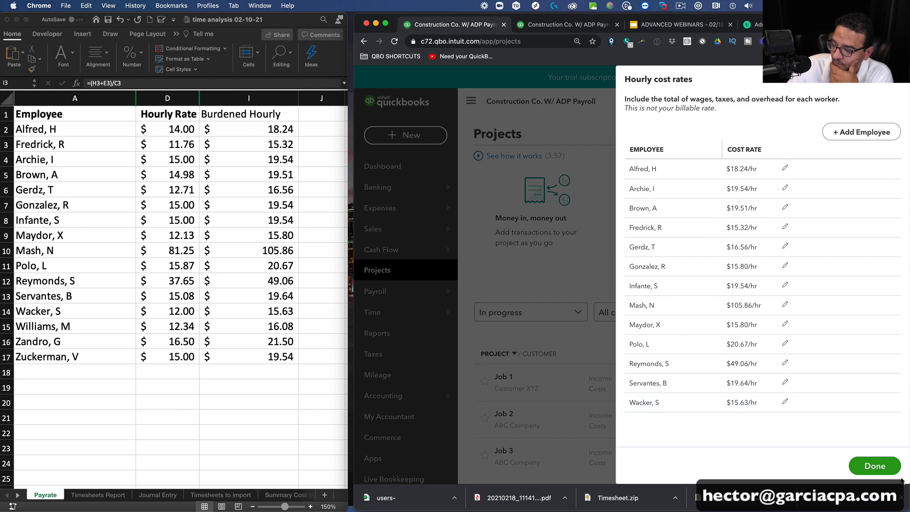
click(874, 466)
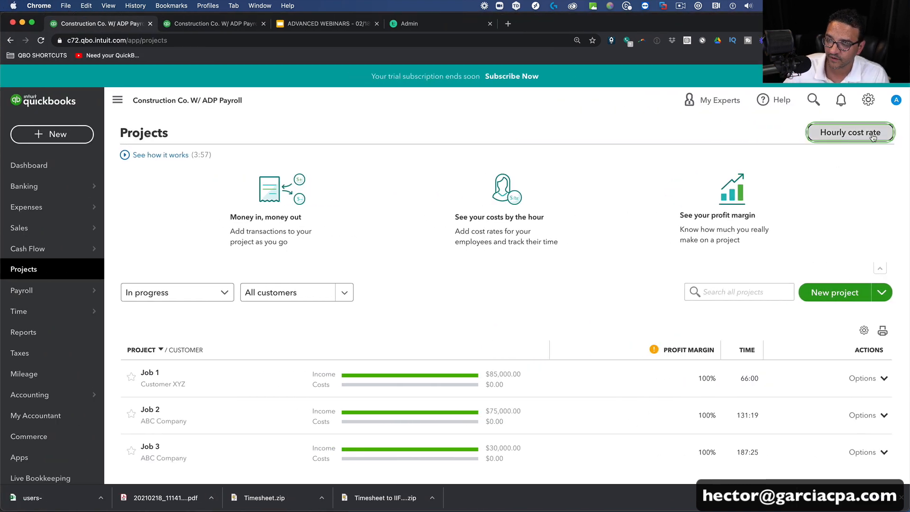
- Reopen the cost rate list to confirm the thirteen saved rates, then bring up the new-transaction menu
click(850, 132)
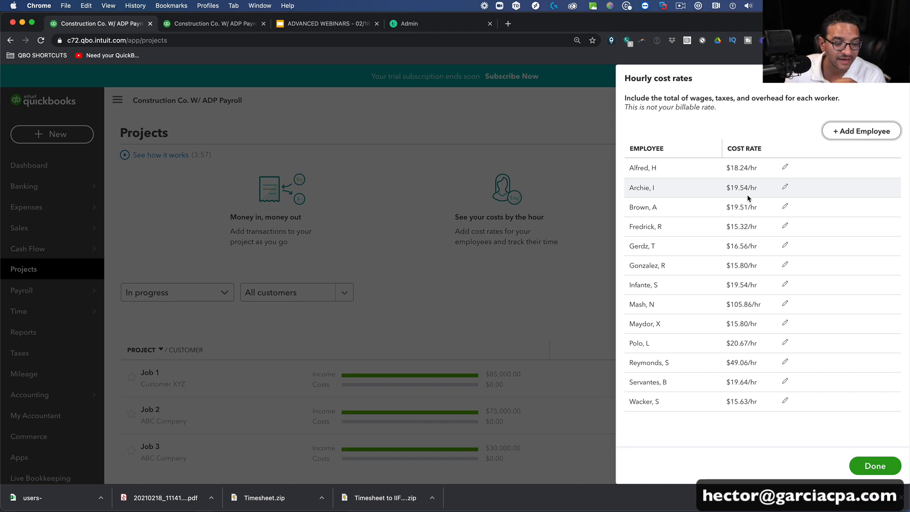
click(875, 466)
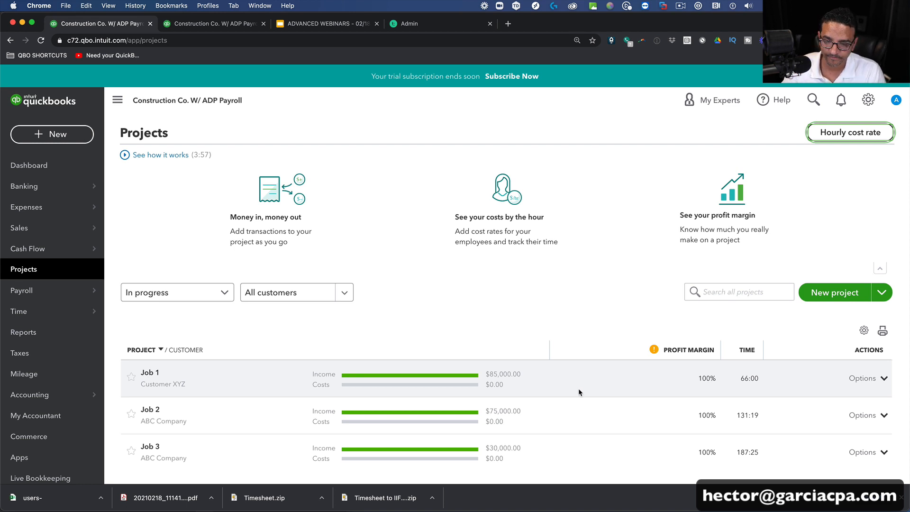
click(52, 134)
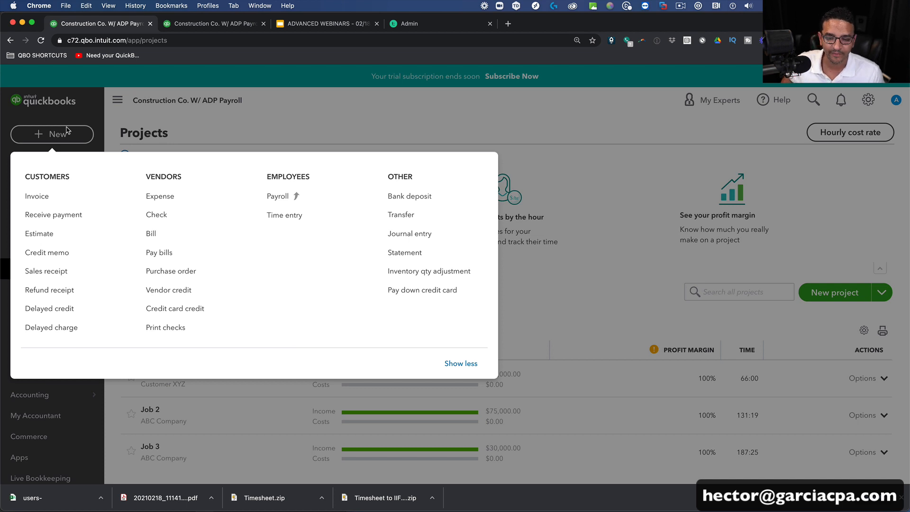
mouse_move(278, 196)
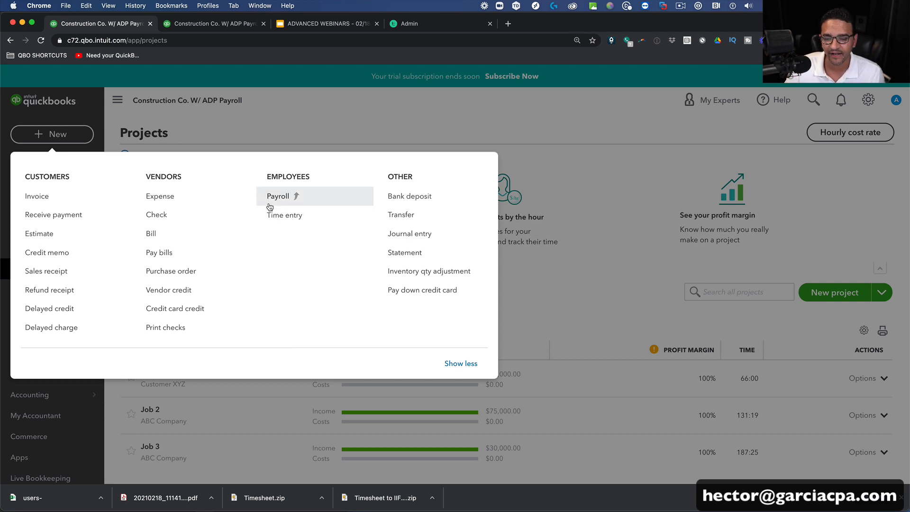
- Start a new employee Time entry from the Employees section of the menu
click(285, 215)
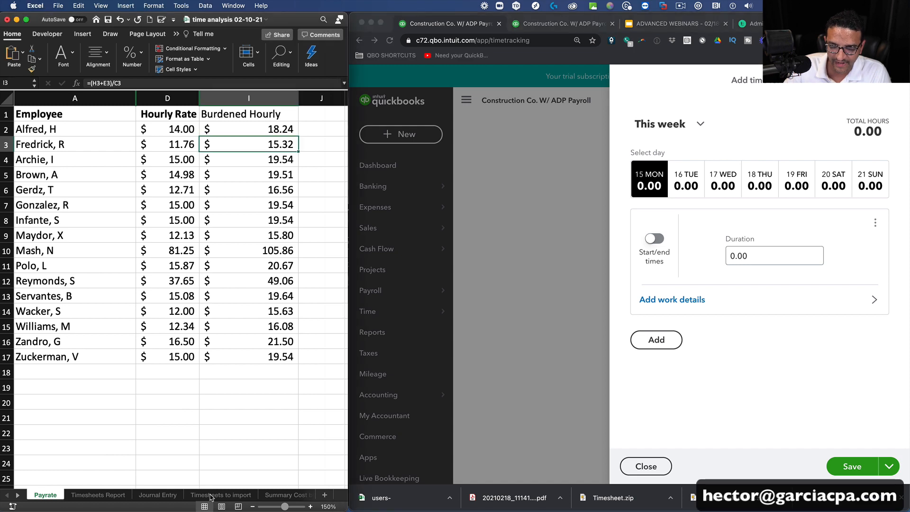
- Select the Timesheets to import table in Excel and inspect the Employee column options
click(221, 494)
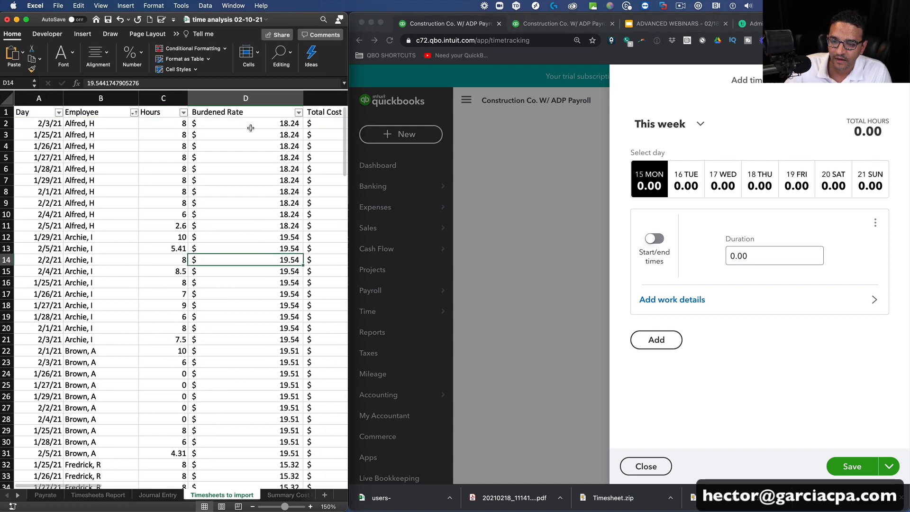
click(245, 123)
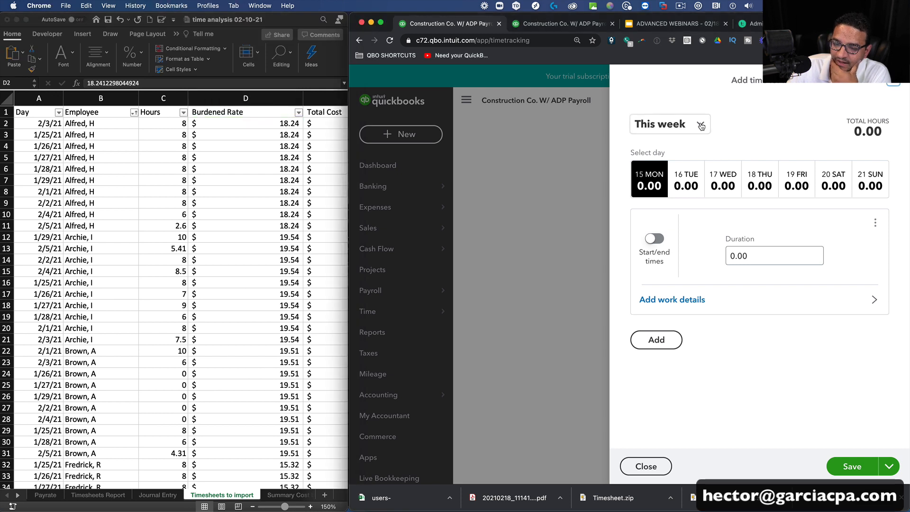
click(669, 124)
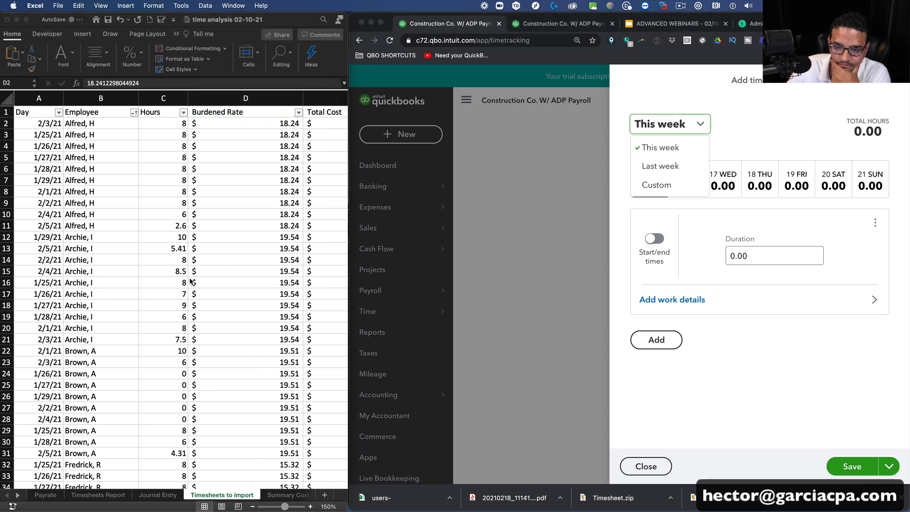
click(163, 238)
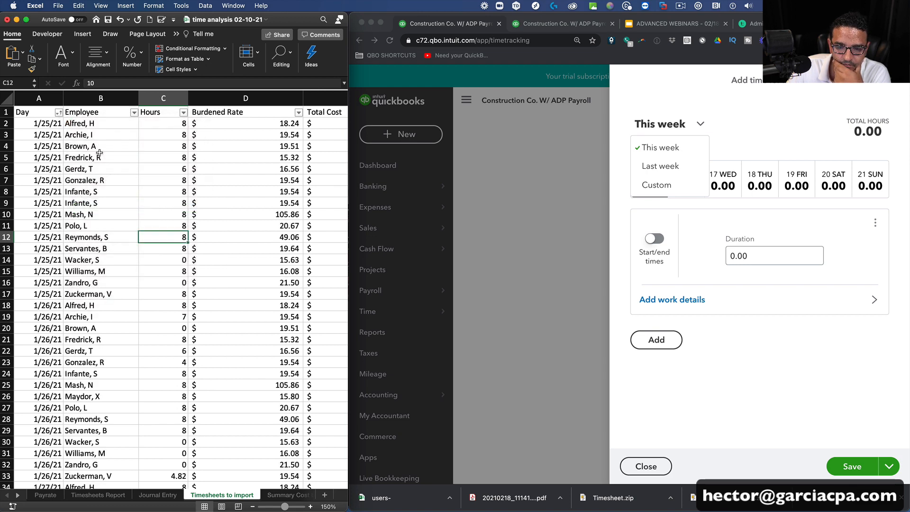
click(181, 112)
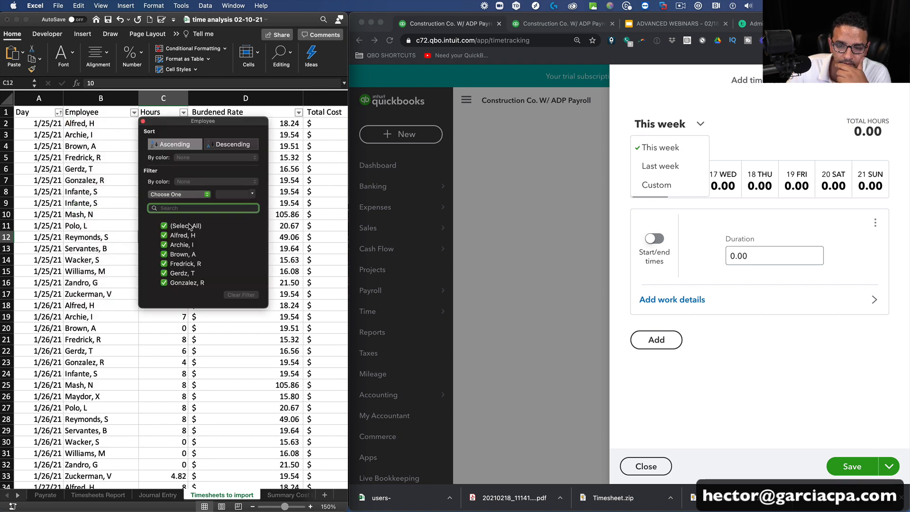
click(57, 112)
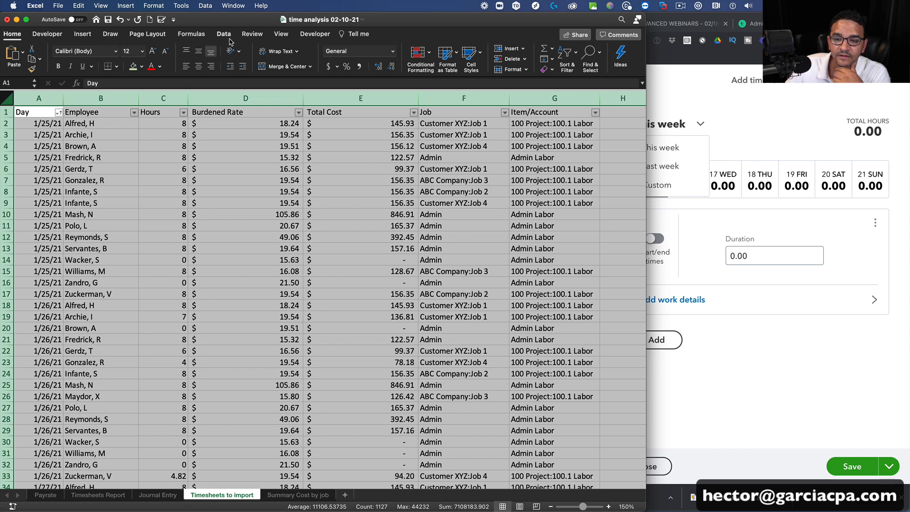
- Apply a custom sort by Day, then by Employee name
click(240, 55)
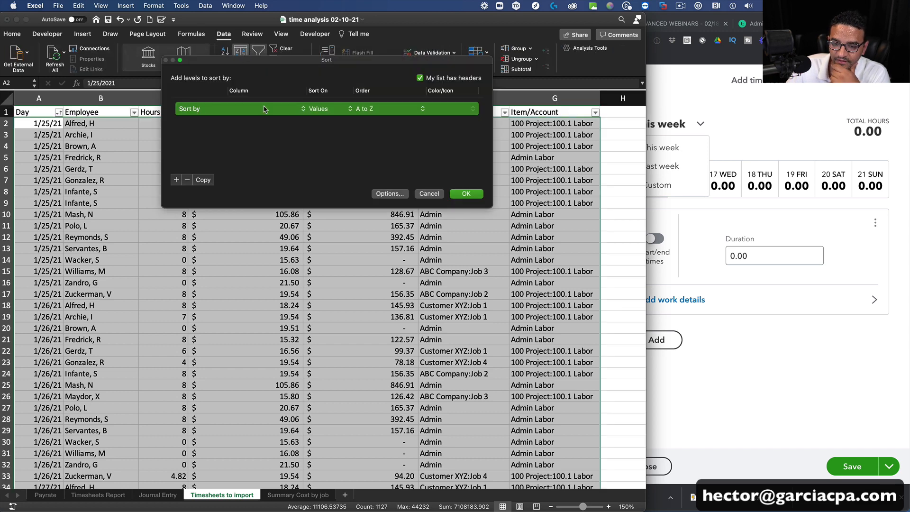
click(323, 109)
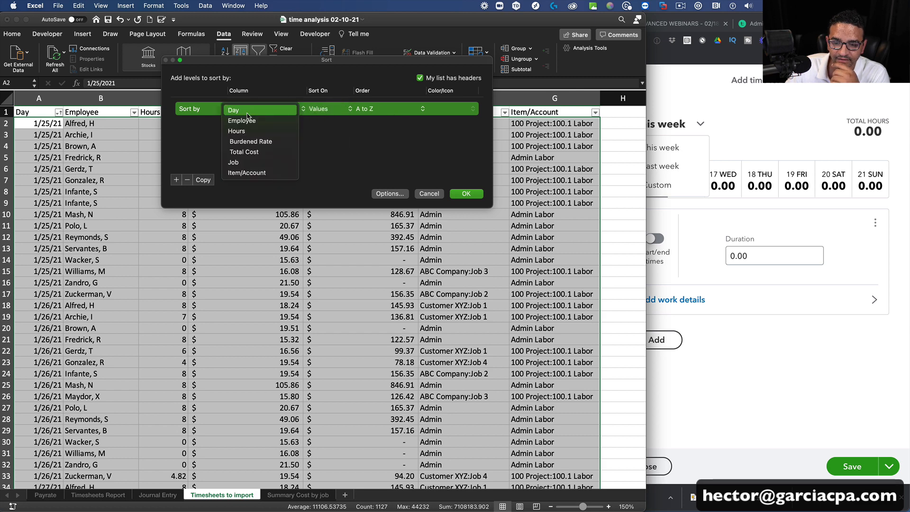
click(233, 110)
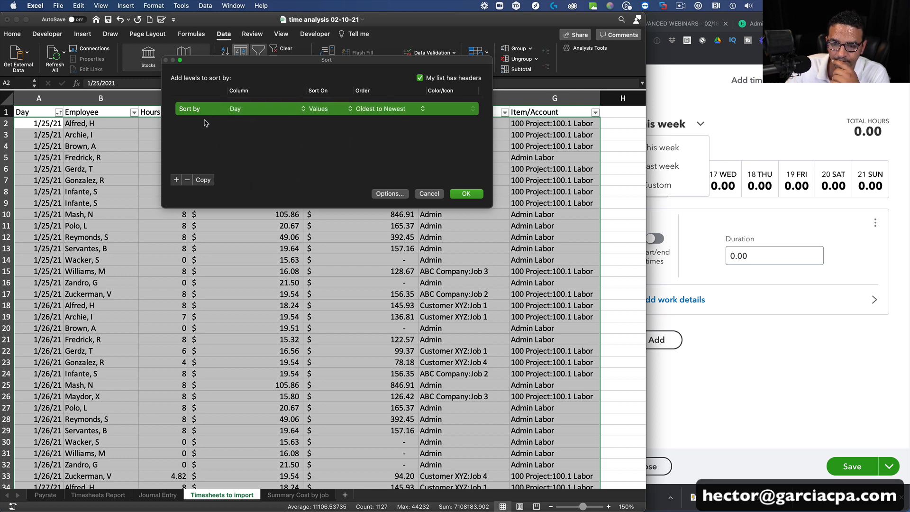
click(177, 179)
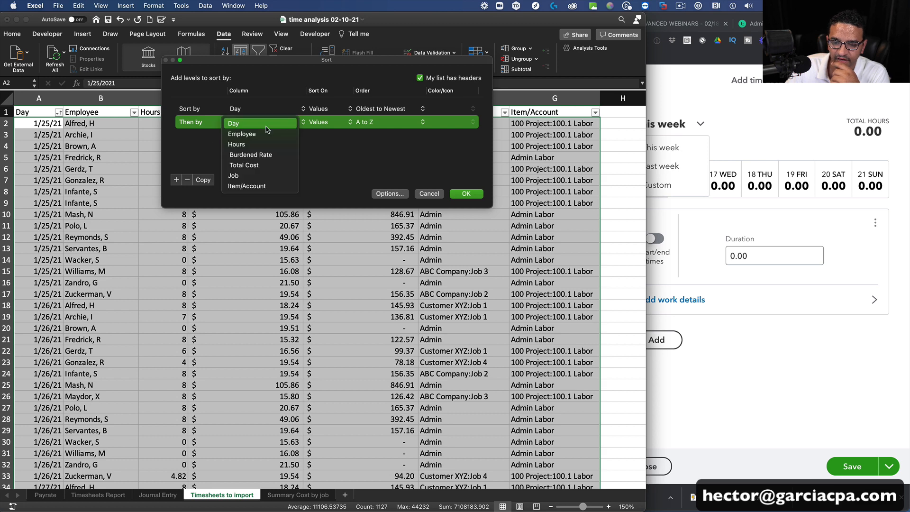
click(241, 134)
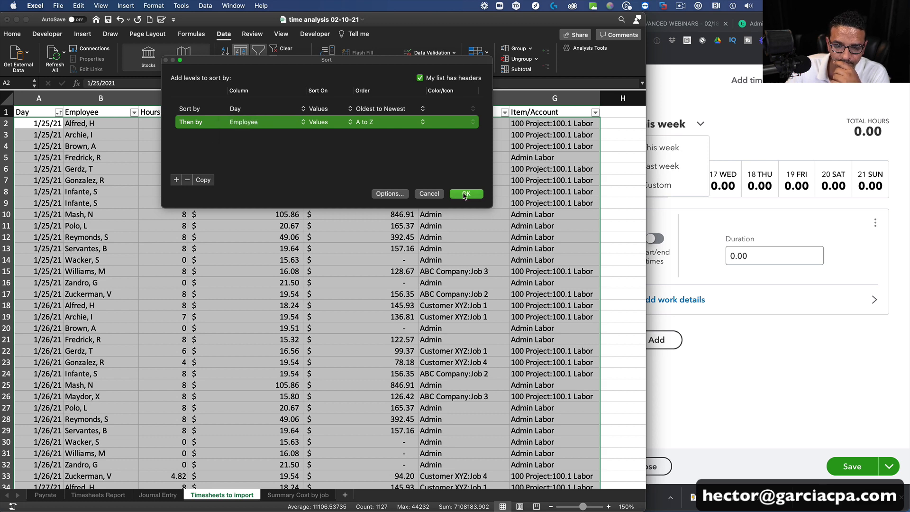
click(466, 193)
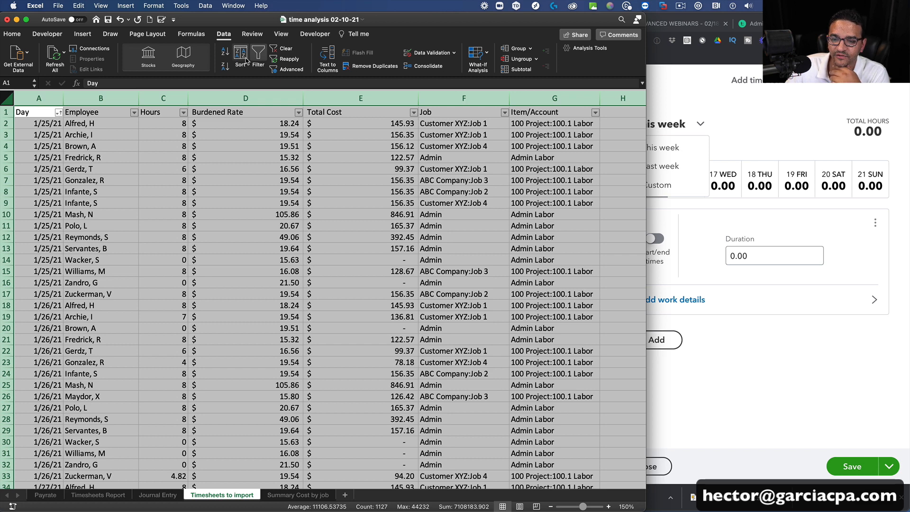
- Reorder the sort so Employee is primary and Day oldest-to-newest is secondary
click(240, 57)
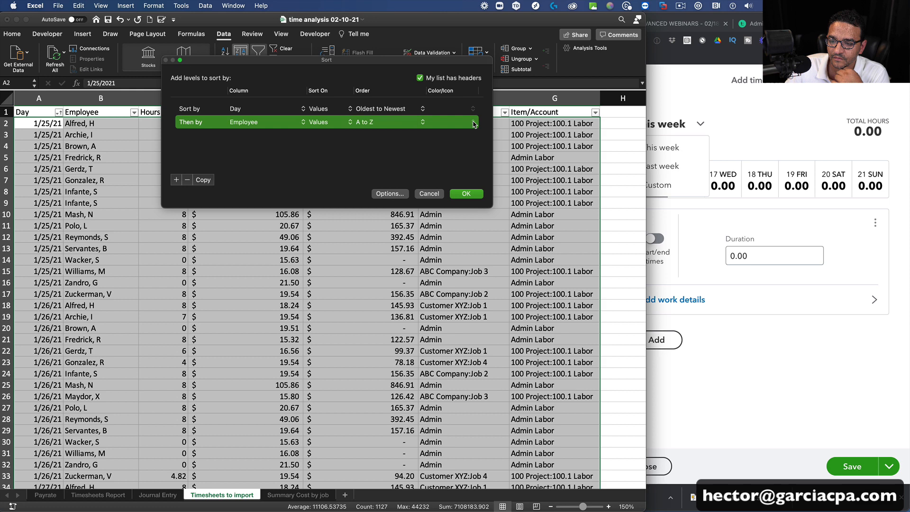
click(259, 121)
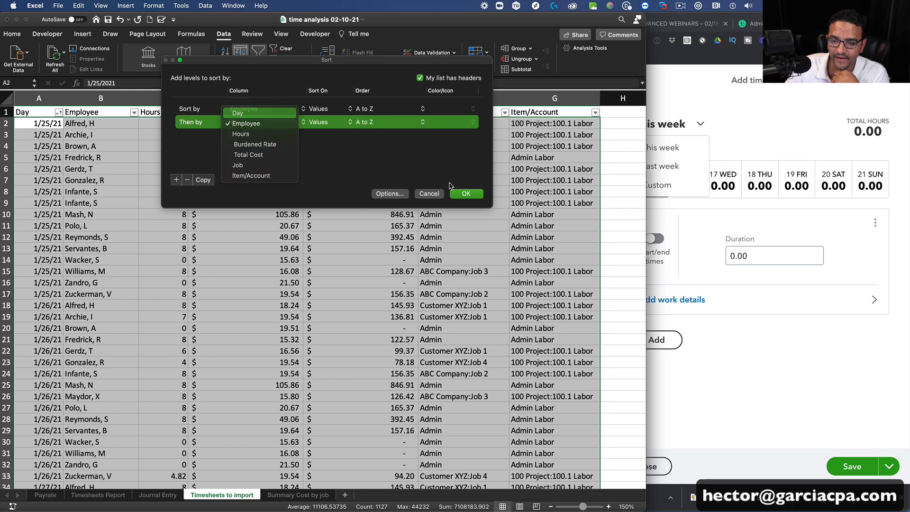
click(466, 193)
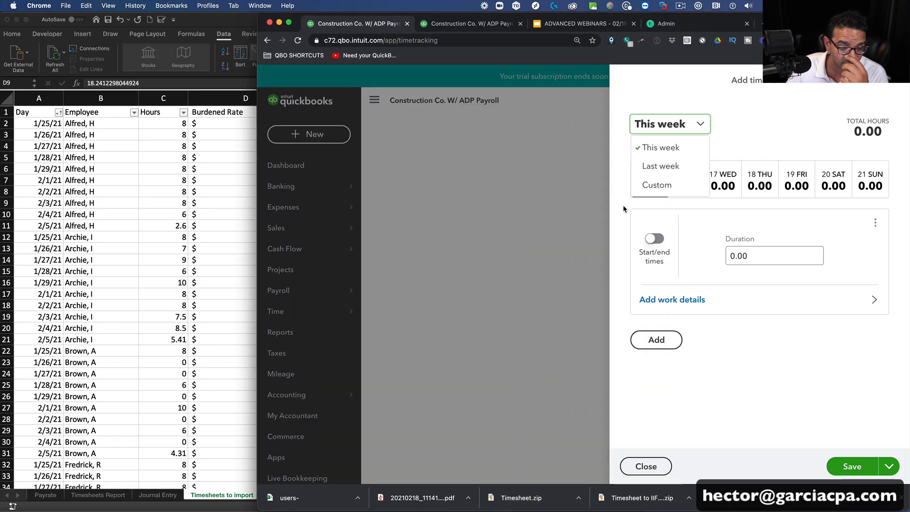
- Switch the time form to a custom week range covering 1/25
click(660, 147)
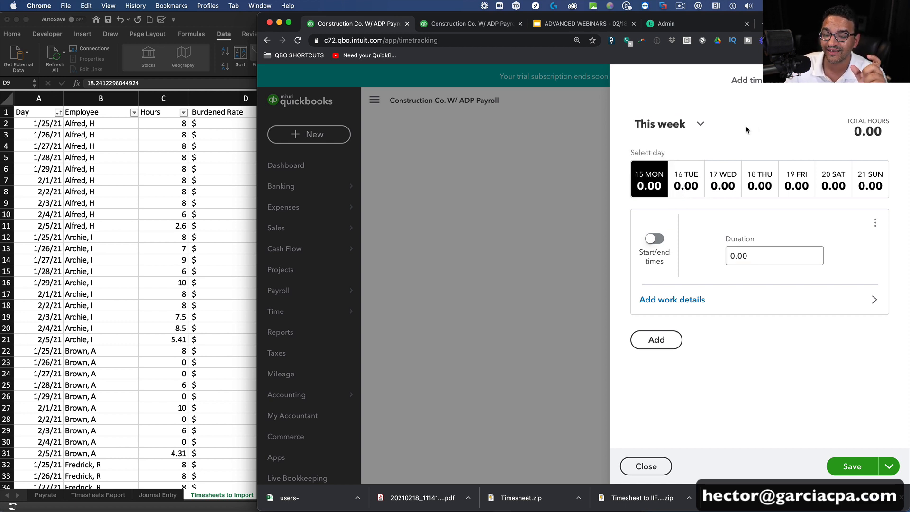
mouse_move(749, 128)
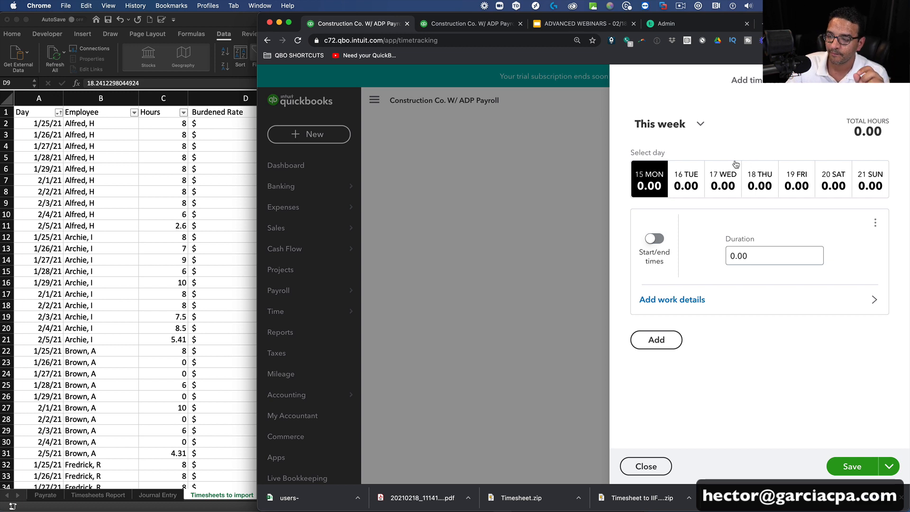
click(669, 124)
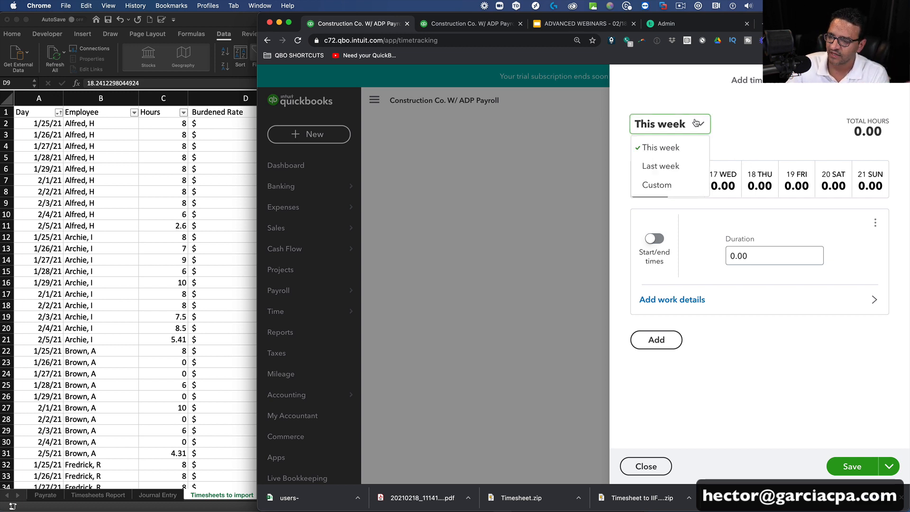
click(657, 184)
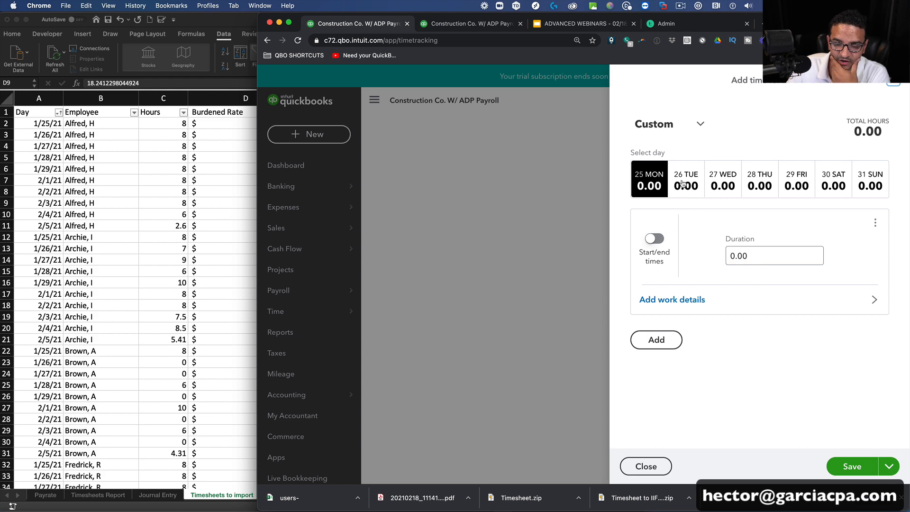
- Enter 8.00 hours for Monday the 25th and bring up its work details
click(774, 255)
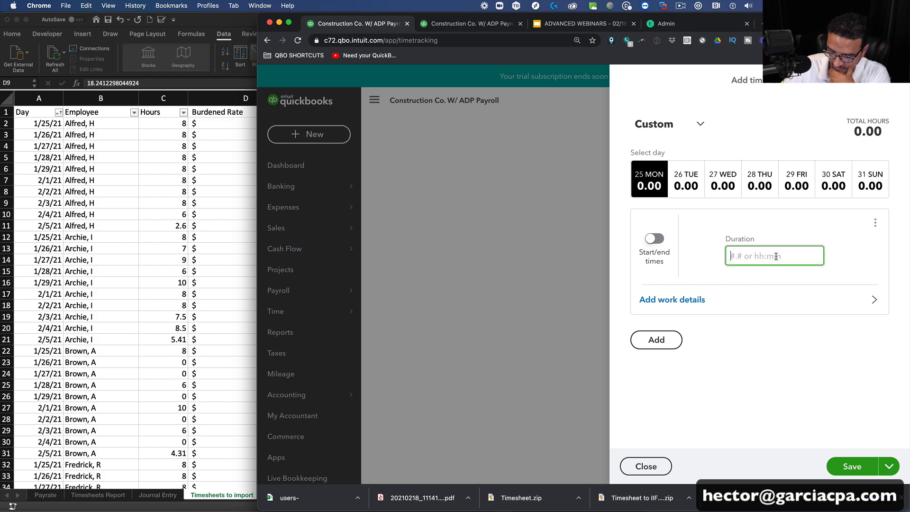
text(8.00)
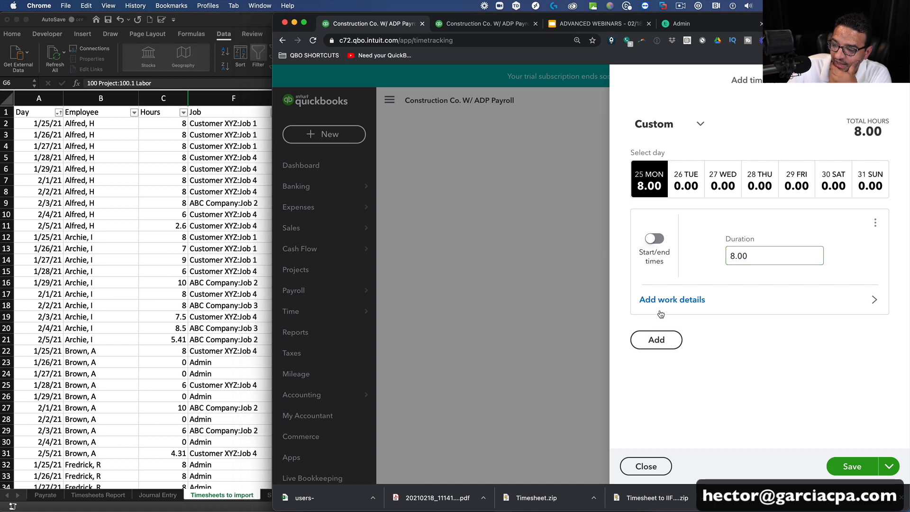
click(672, 300)
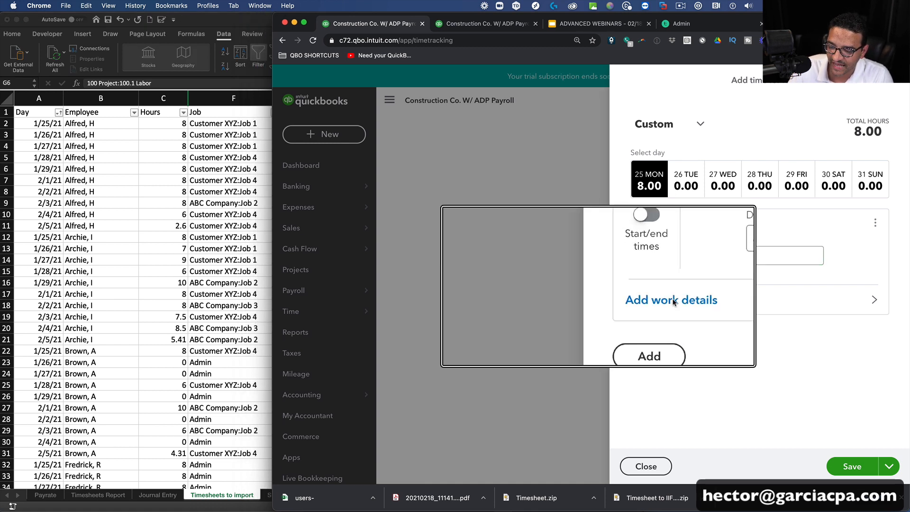
click(671, 299)
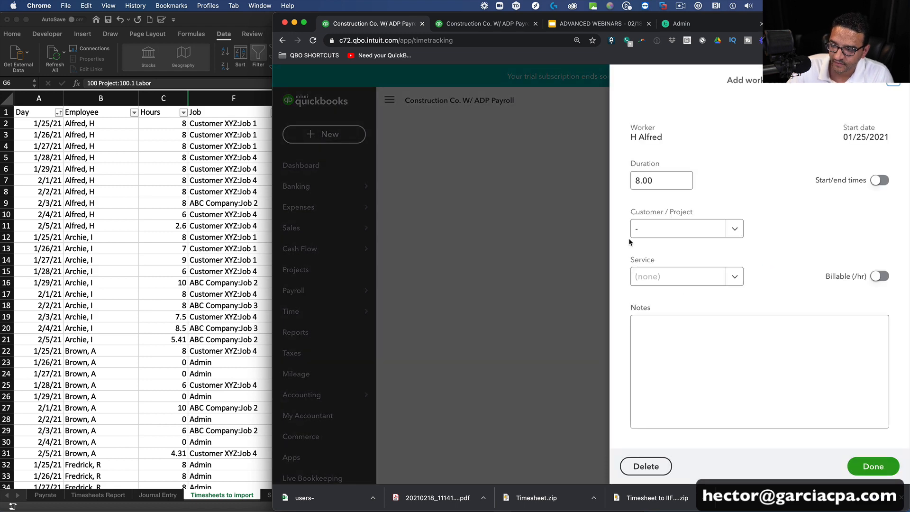
- Assign the entry to Job 1 with service 100 Project:100.1 Labor and return to the week
click(677, 228)
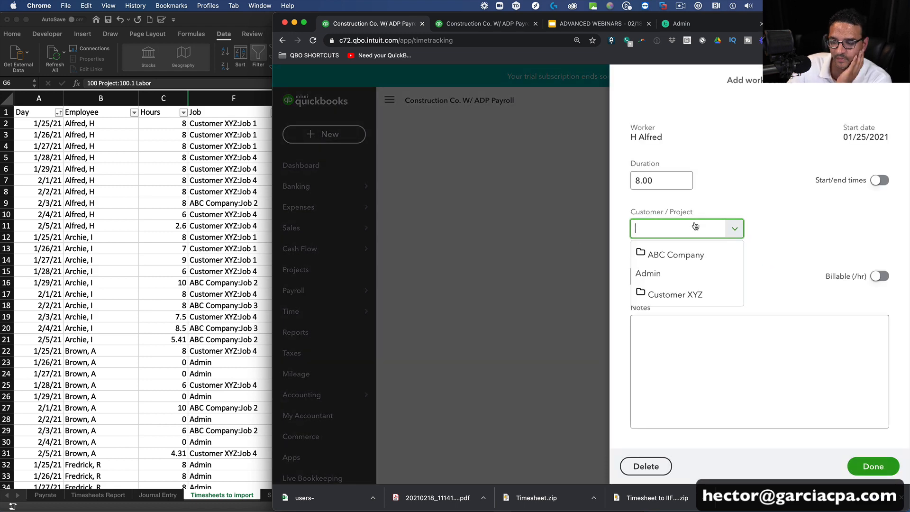
click(647, 273)
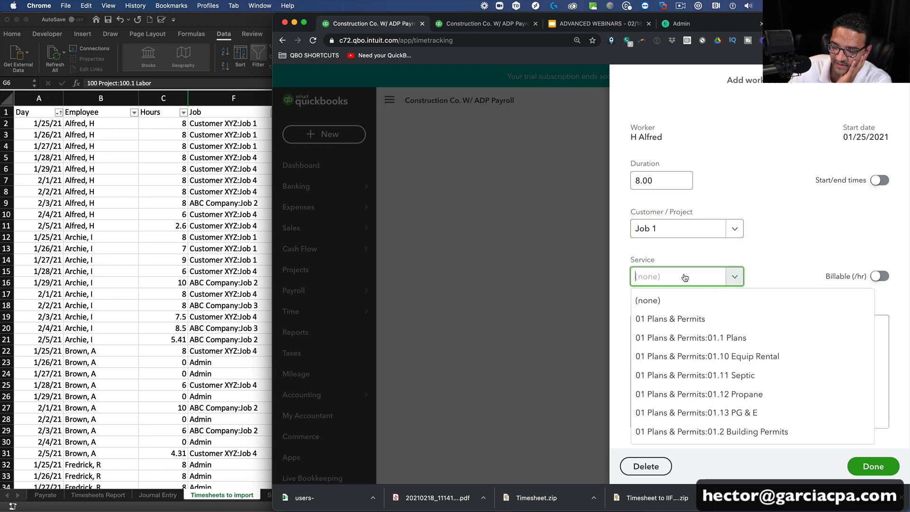
text(100.)
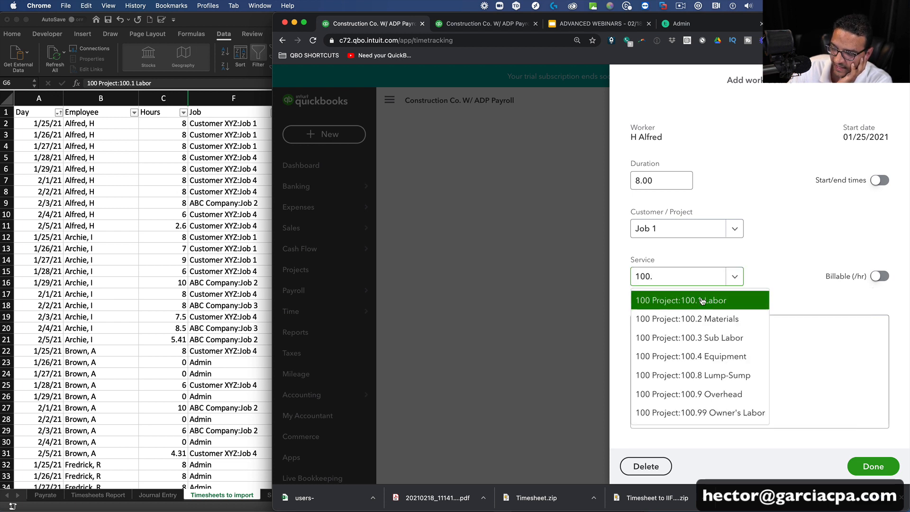
click(700, 300)
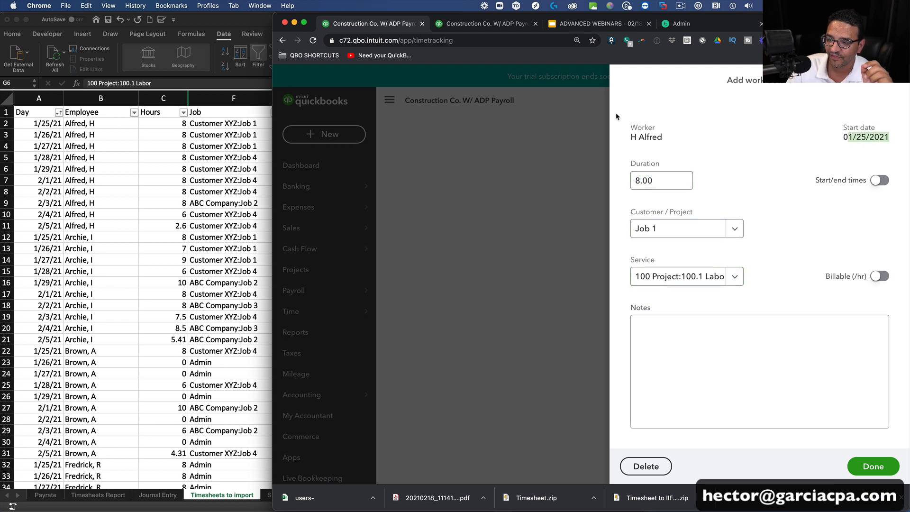
click(734, 228)
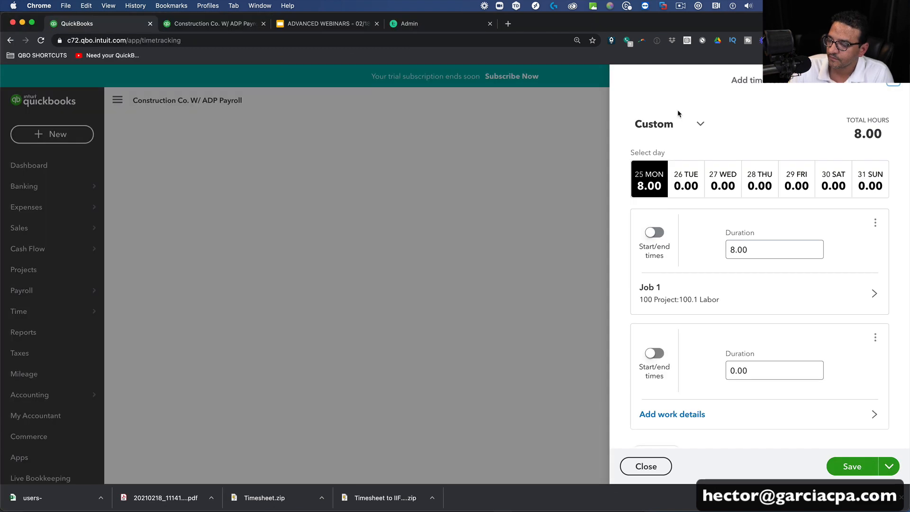
- Log 8 hours on Tuesday the 26th for Job 1 with service 100 Project:100.8 Lump-Sump
click(686, 180)
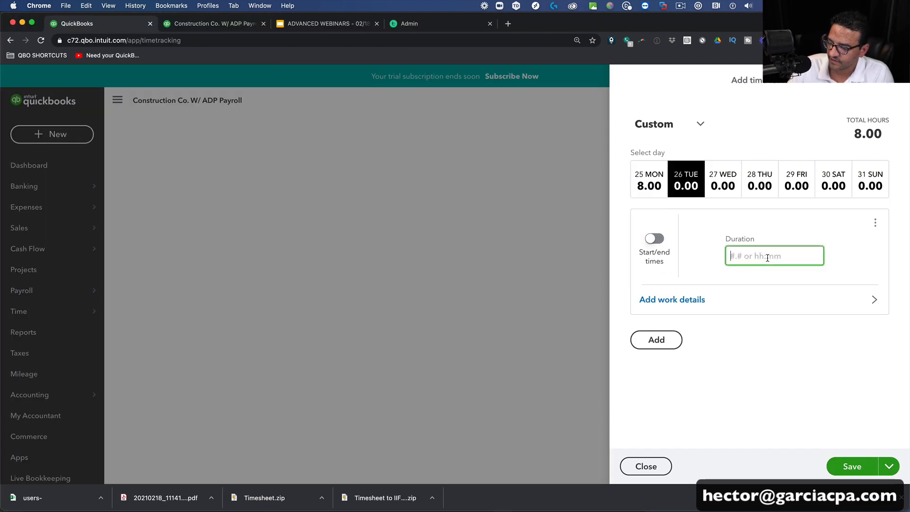
text(8)
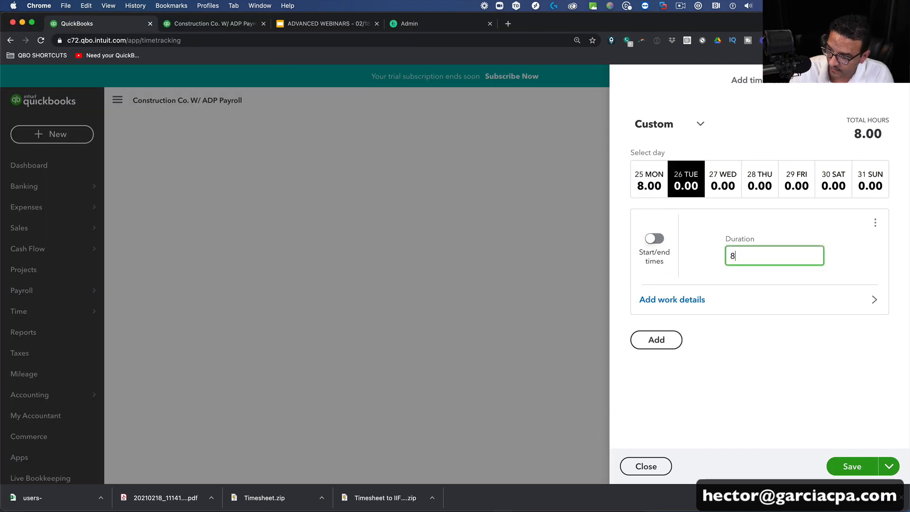
click(673, 299)
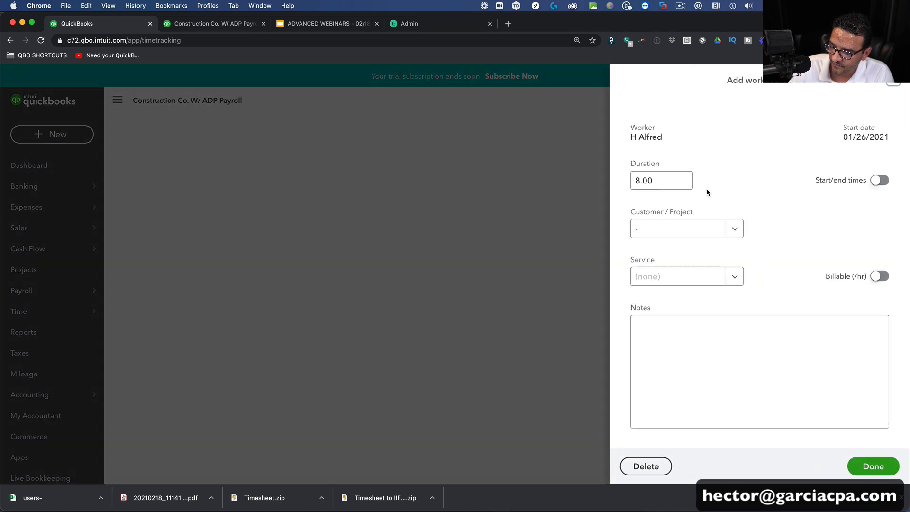
click(677, 228)
text(Job 1)
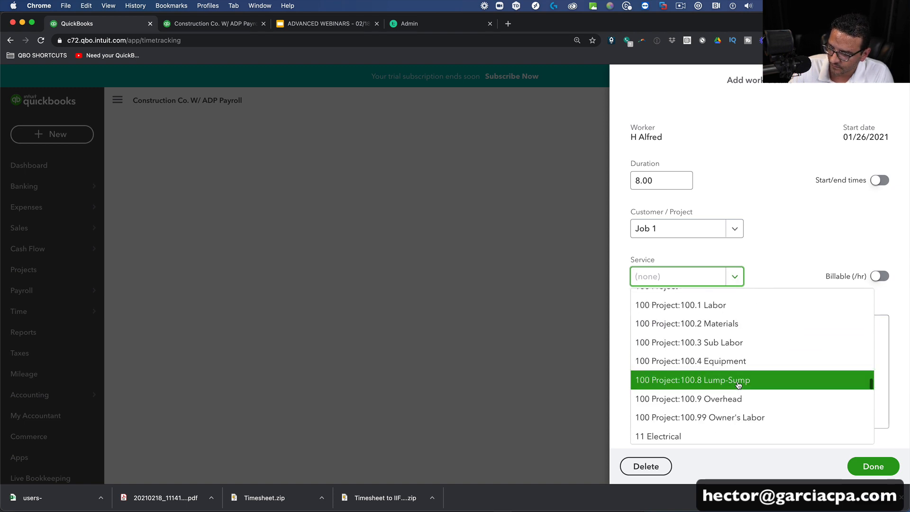
click(679, 305)
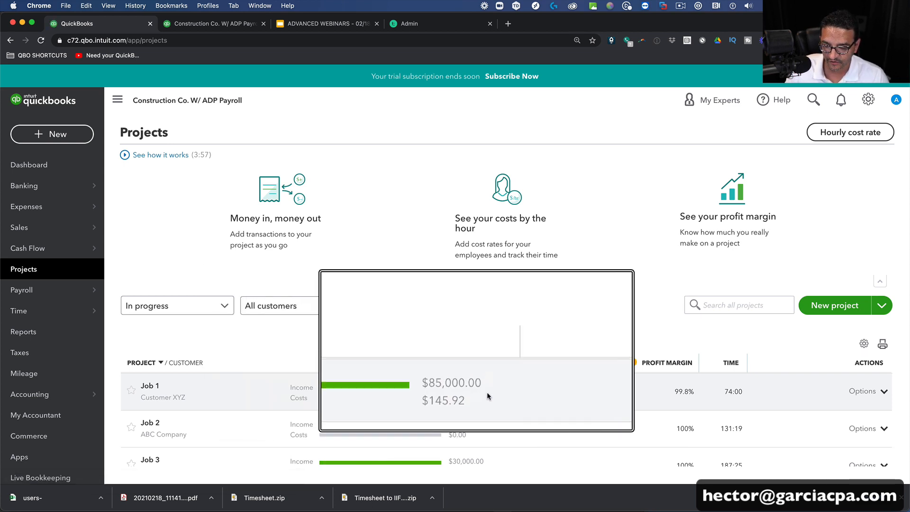
- Review Job 1's Hourly Time Cost behind the $145.92 and return to all projects
scroll(down, 3)
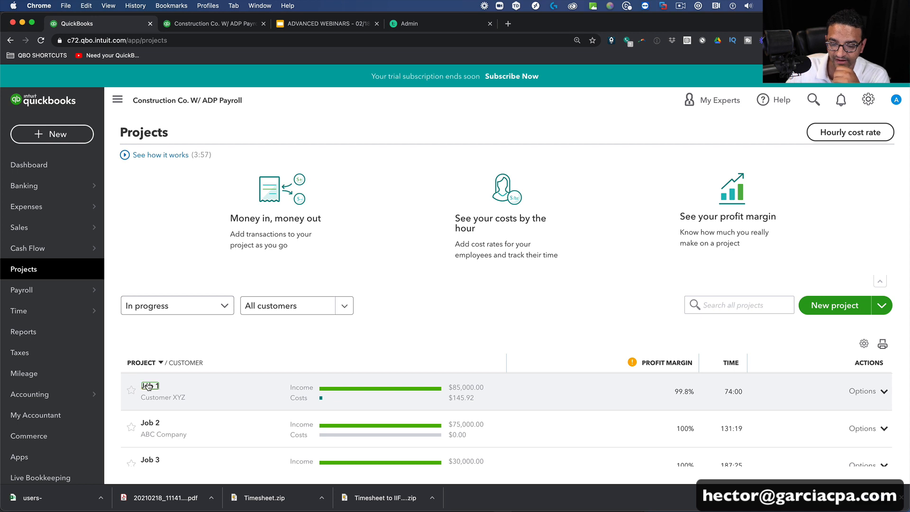
click(150, 387)
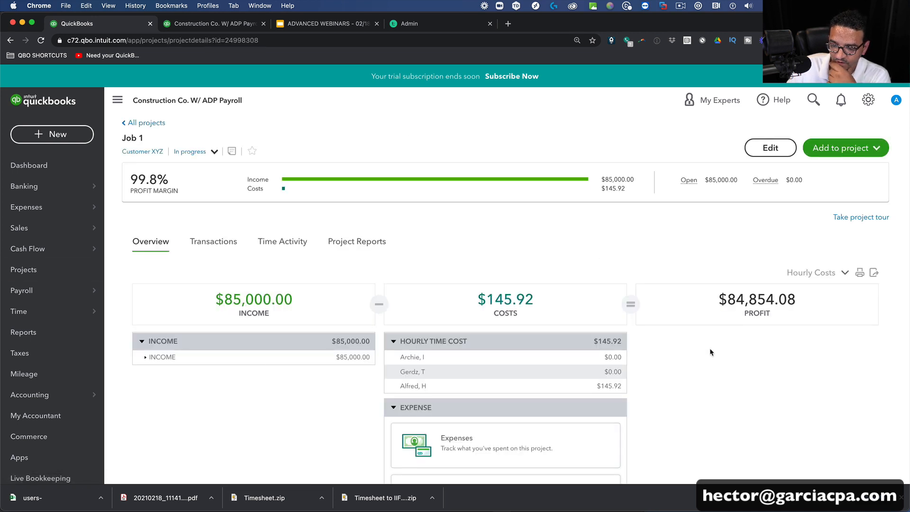
scroll(down, 3)
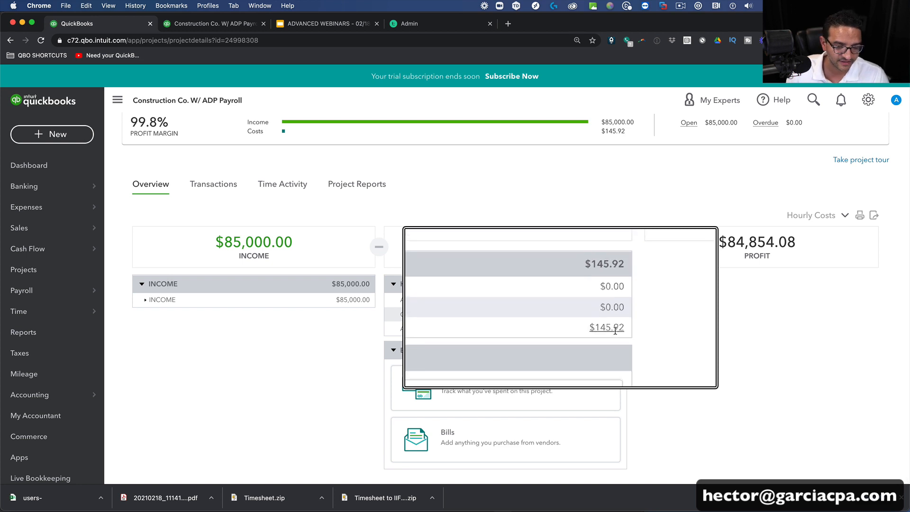
click(605, 327)
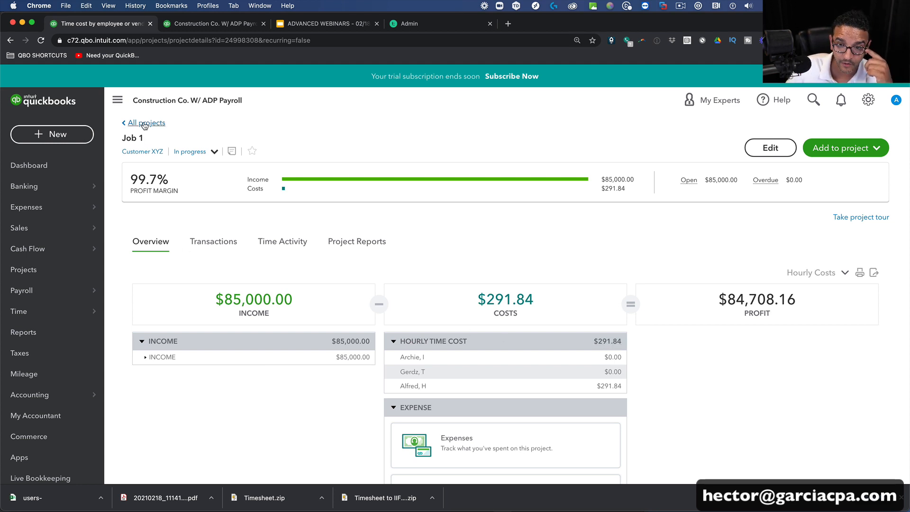
click(146, 123)
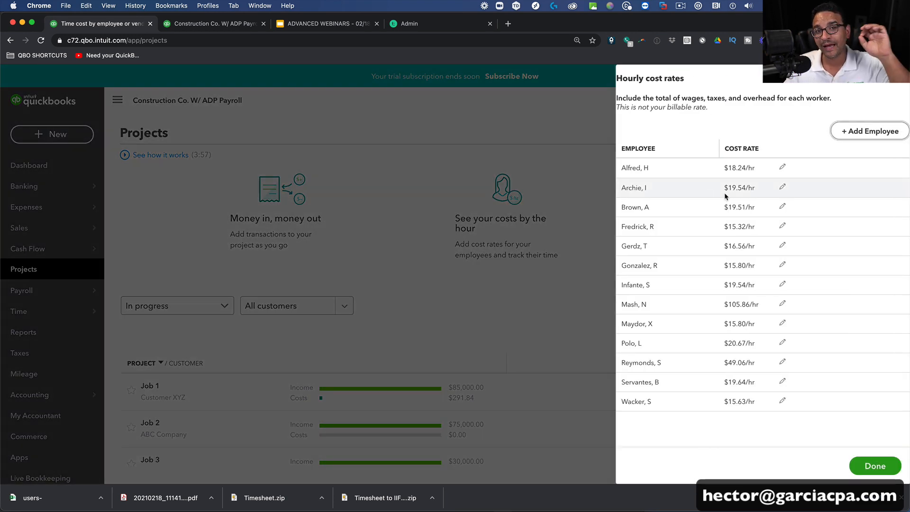
- Finish the hourly cost rates panel and search Google for 'transactionpro importer' in a new tab
click(874, 465)
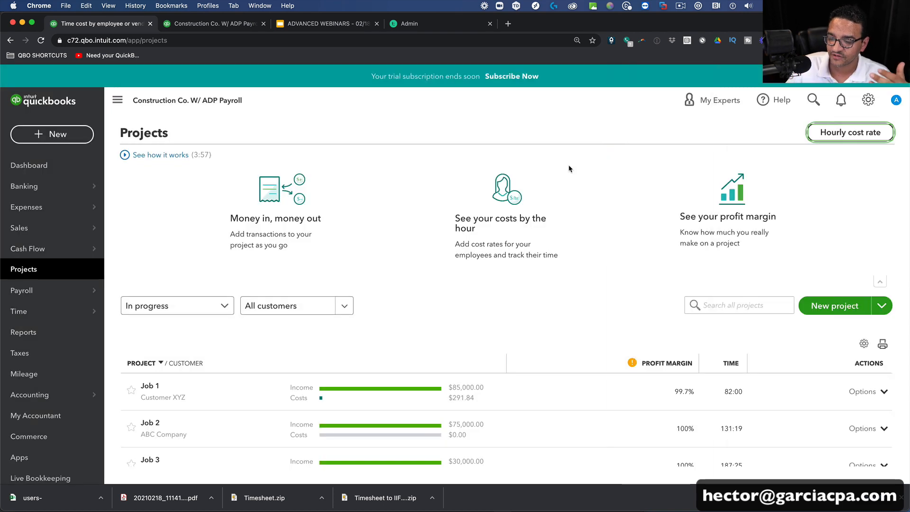
mouse_move(527, 329)
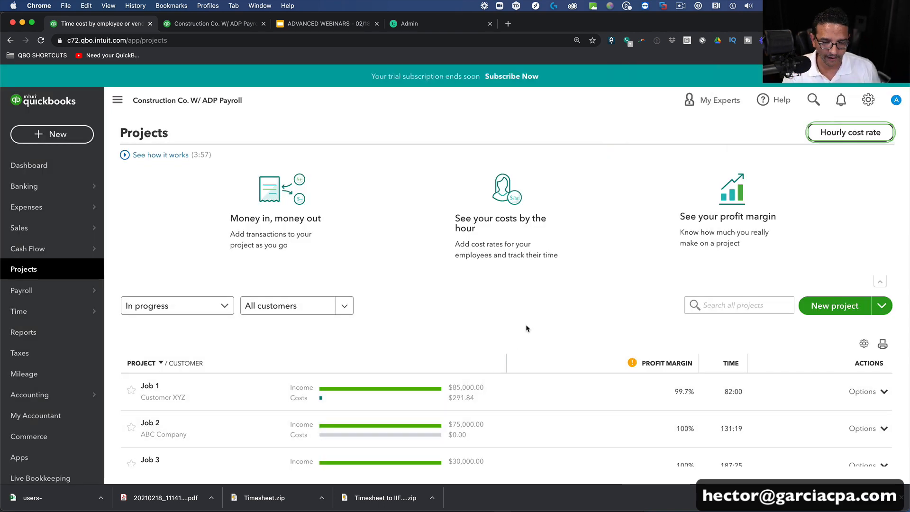
click(435, 23)
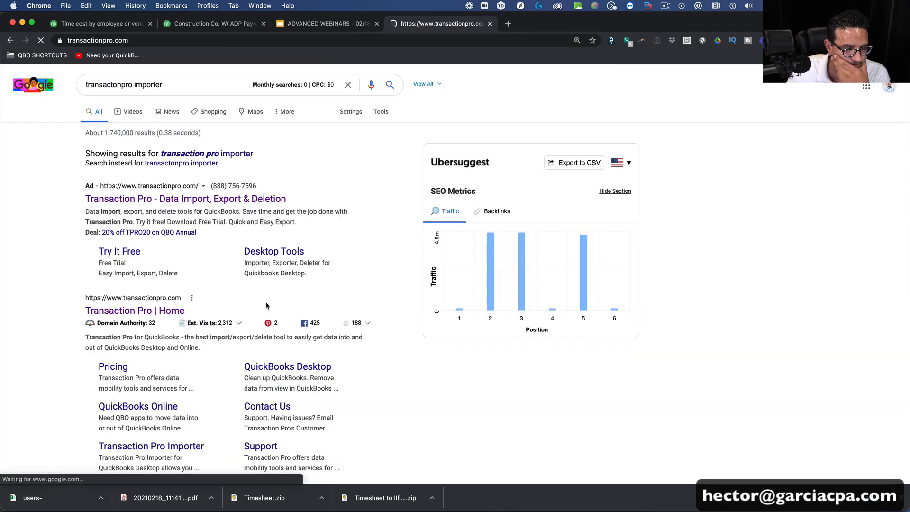
- Launch Transaction Pro Importer for Subscription 2 and begin a new Import for Construction Co
click(134, 310)
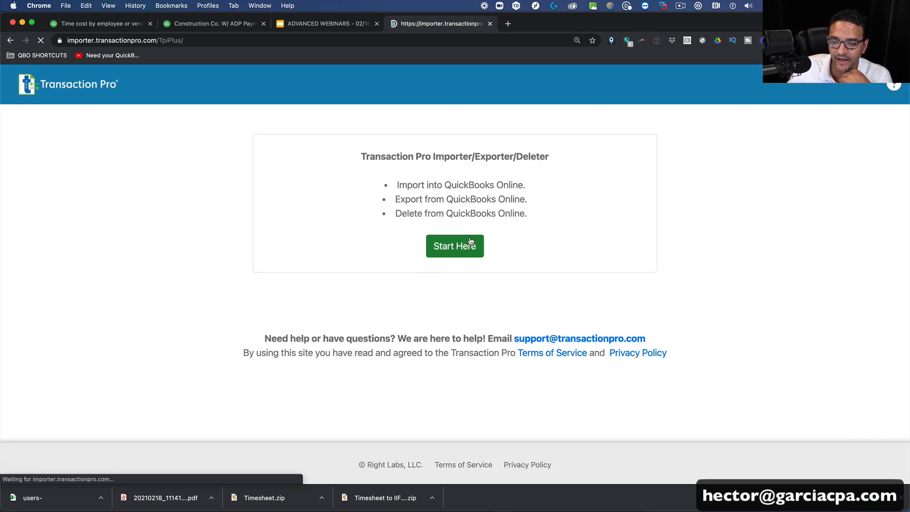
click(455, 246)
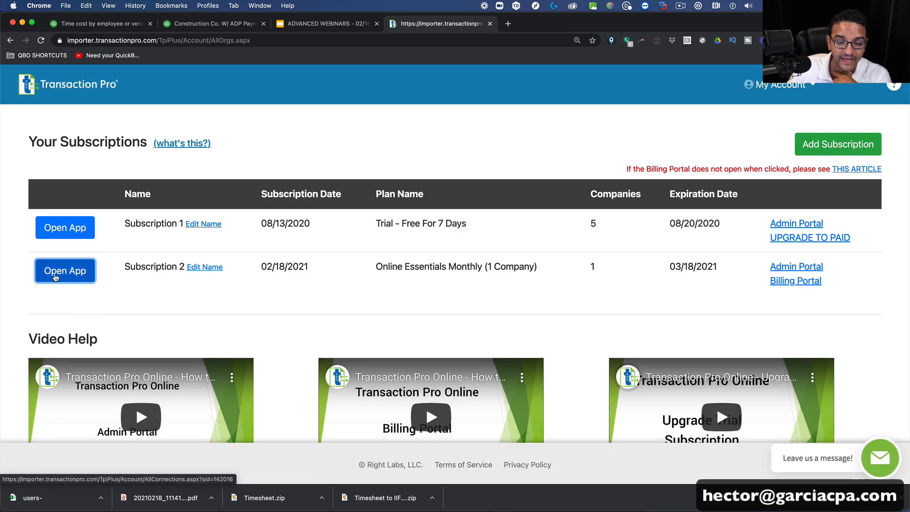
click(64, 270)
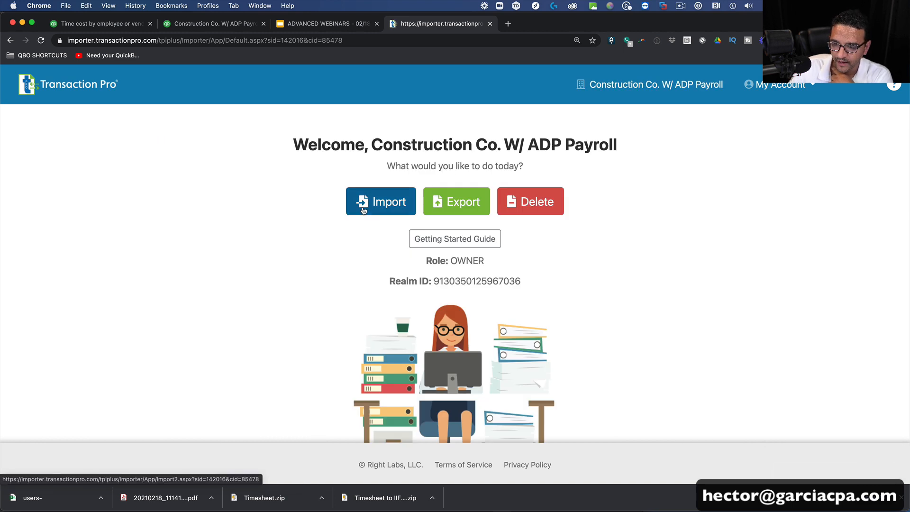
click(381, 202)
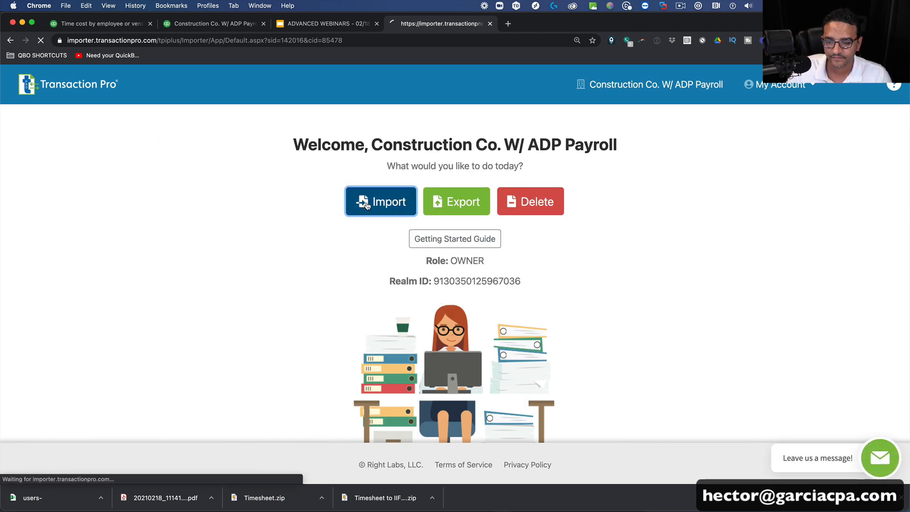
click(381, 201)
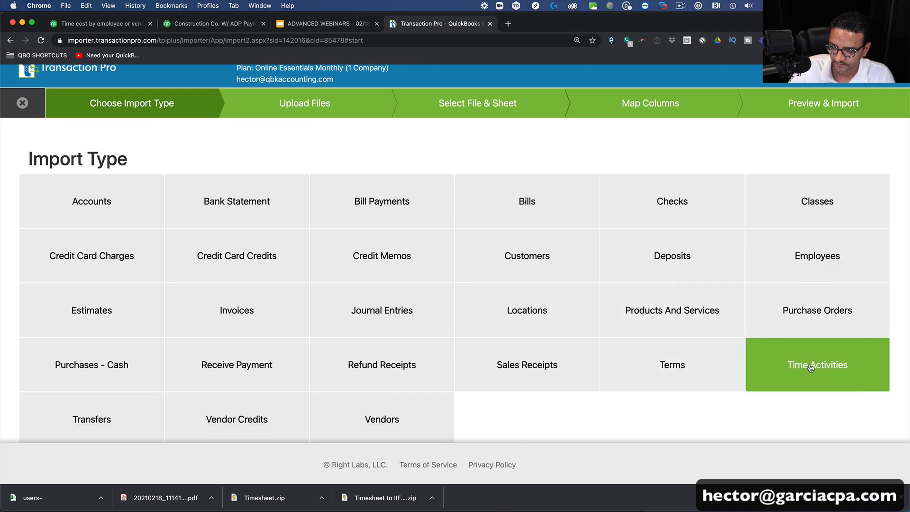
- Choose Time Activities, upload time analysis 02-10-21.xlsx and import its 'Timesheets to import' sheet
click(817, 365)
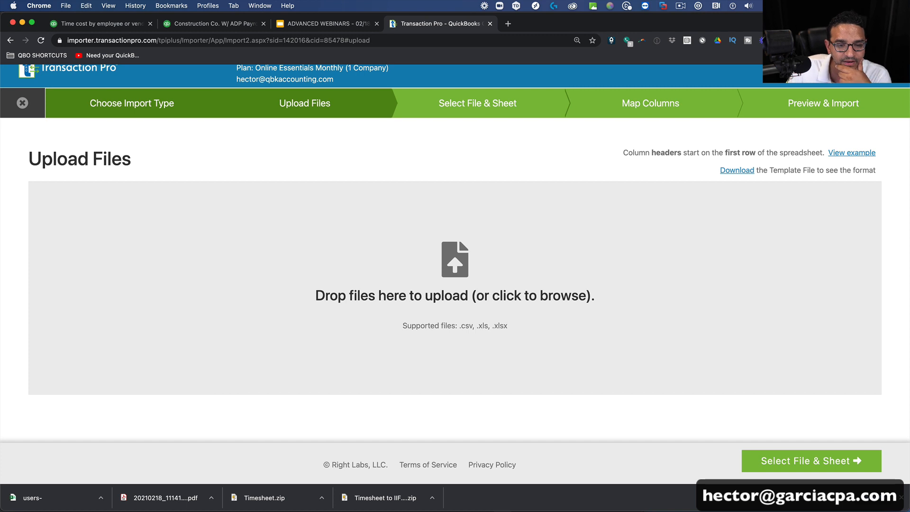
click(454, 259)
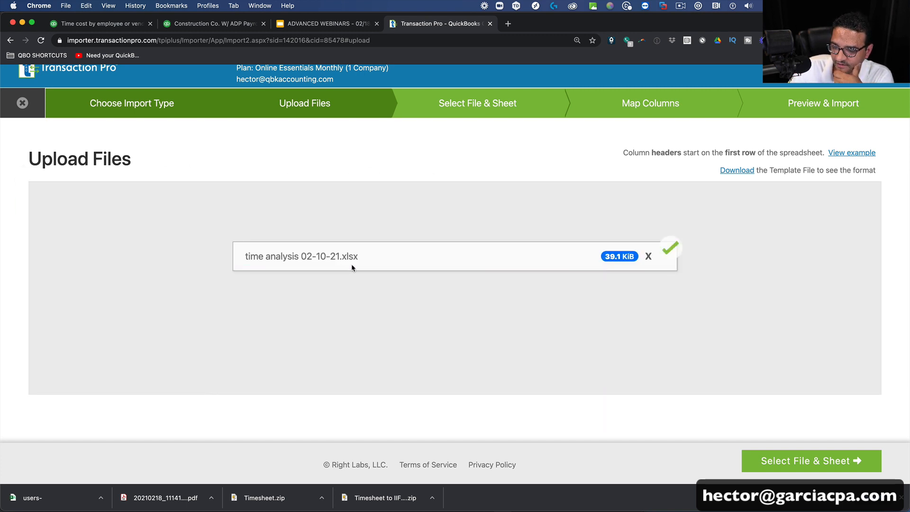
click(811, 460)
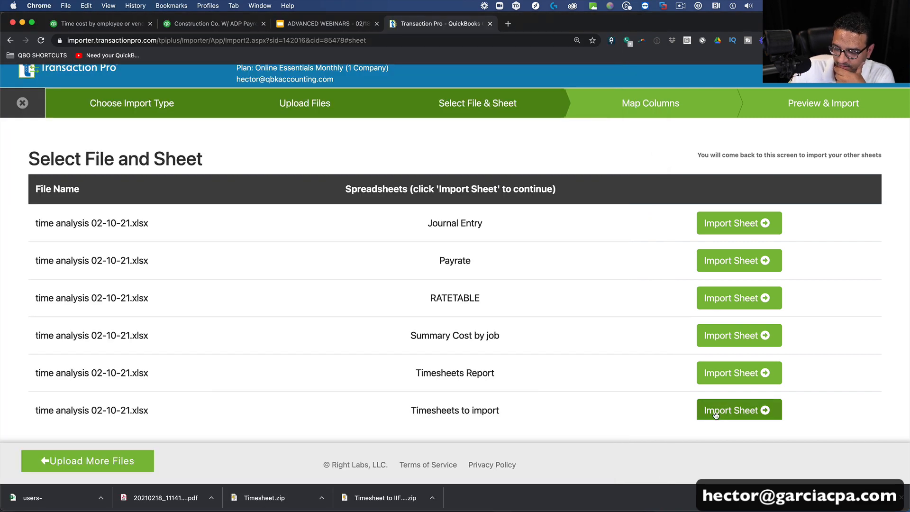
click(738, 409)
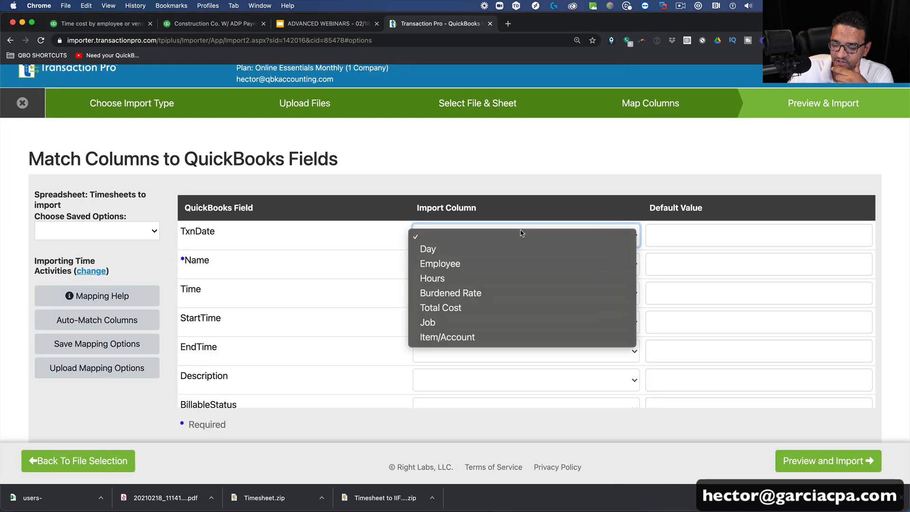
mouse_move(427, 248)
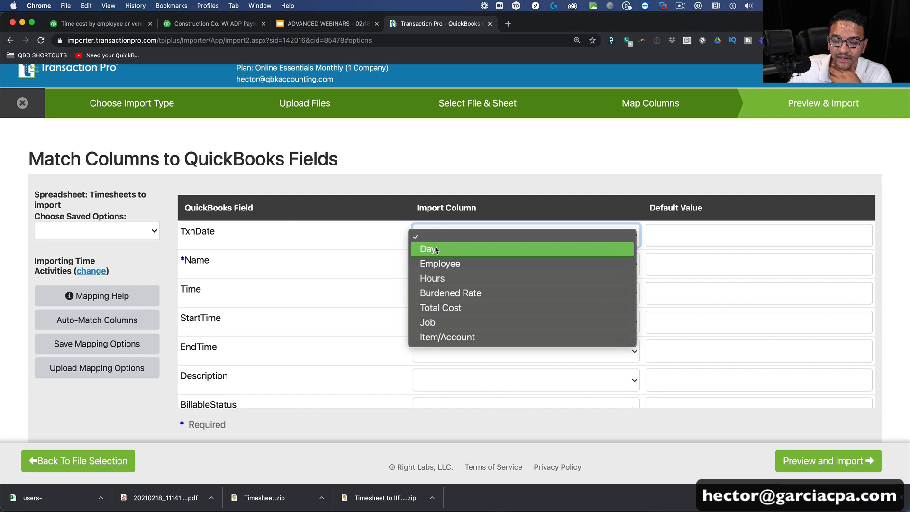
- Map Day to TxnDate and Description, Employee to Name, and Job to Customer
click(429, 249)
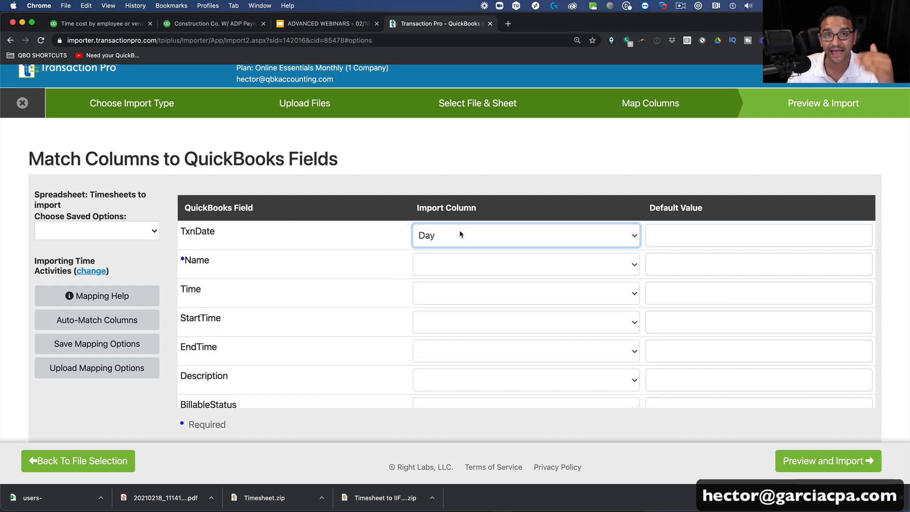
click(524, 264)
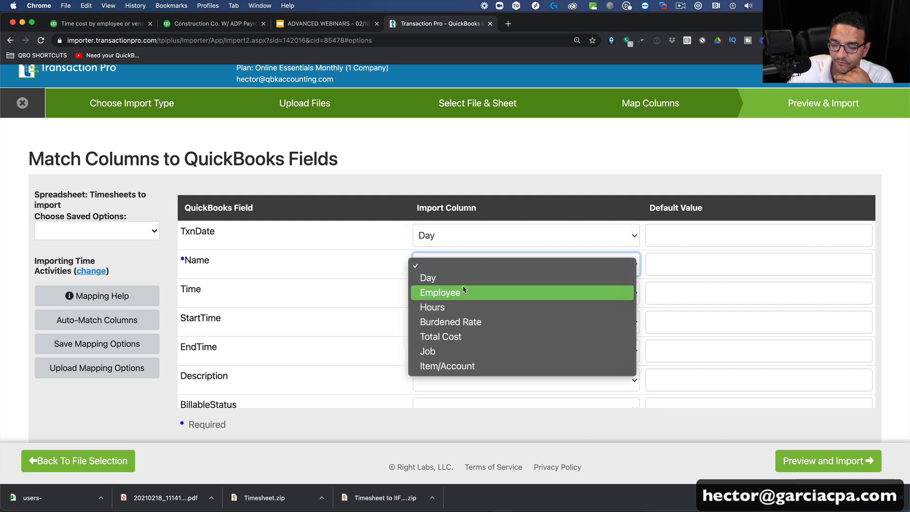
click(440, 292)
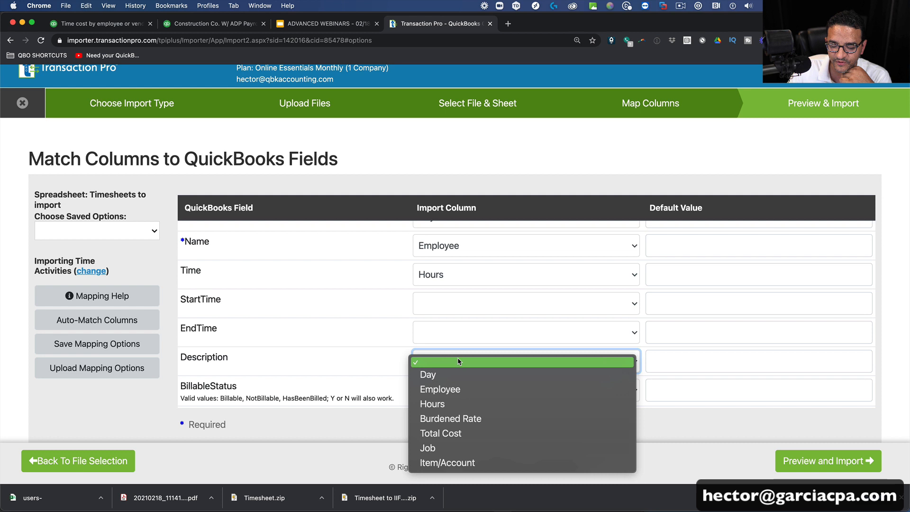
mouse_move(505, 326)
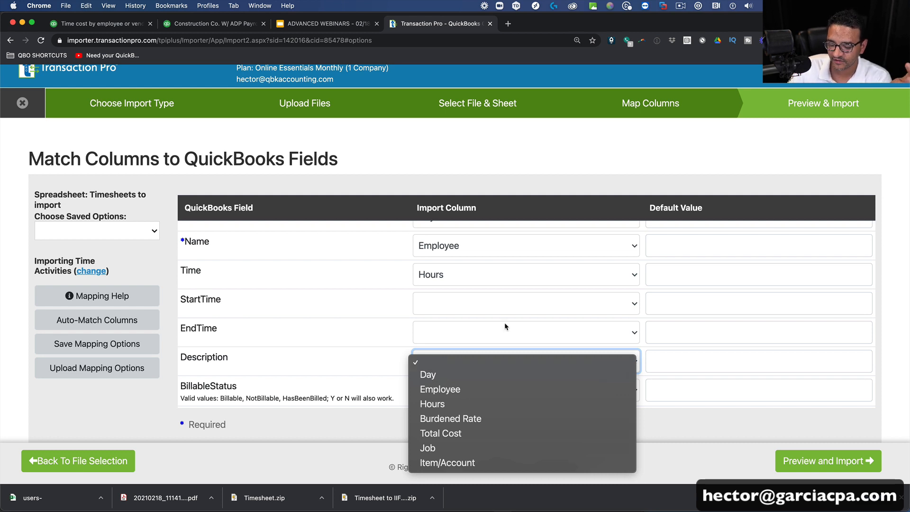
mouse_move(452, 375)
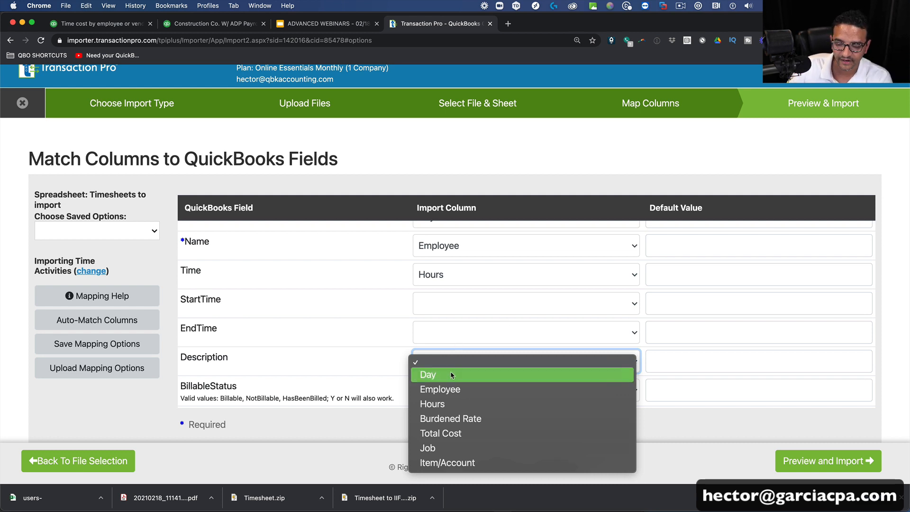
click(427, 374)
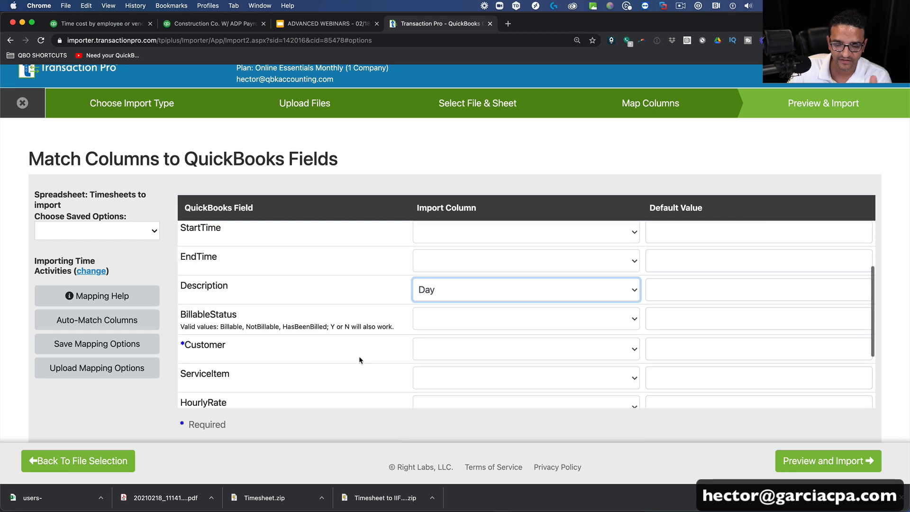
click(524, 348)
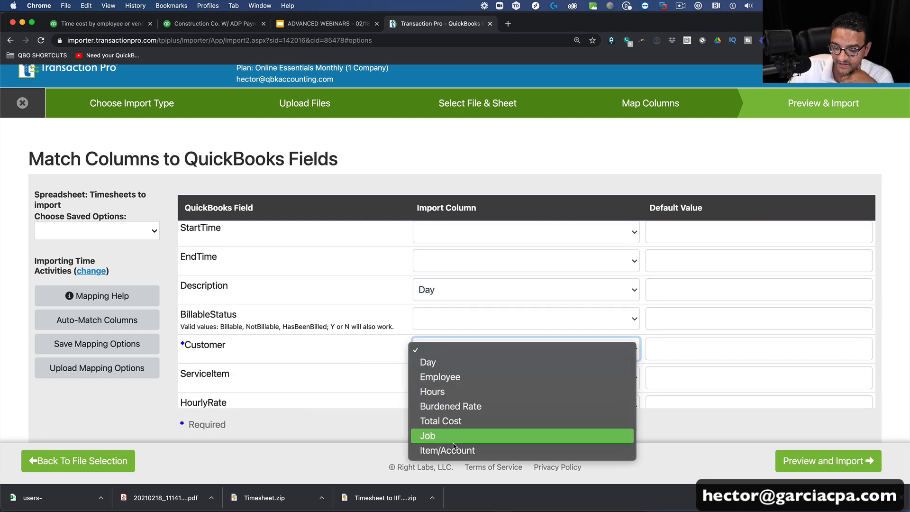
click(427, 435)
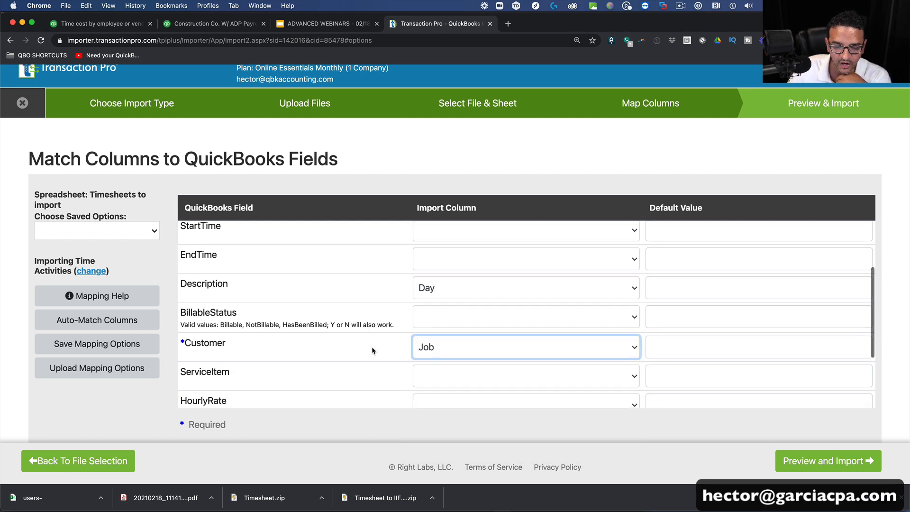
- Map Item/Account to ServiceItem and the hourly rate column to Burdened Rate
click(525, 290)
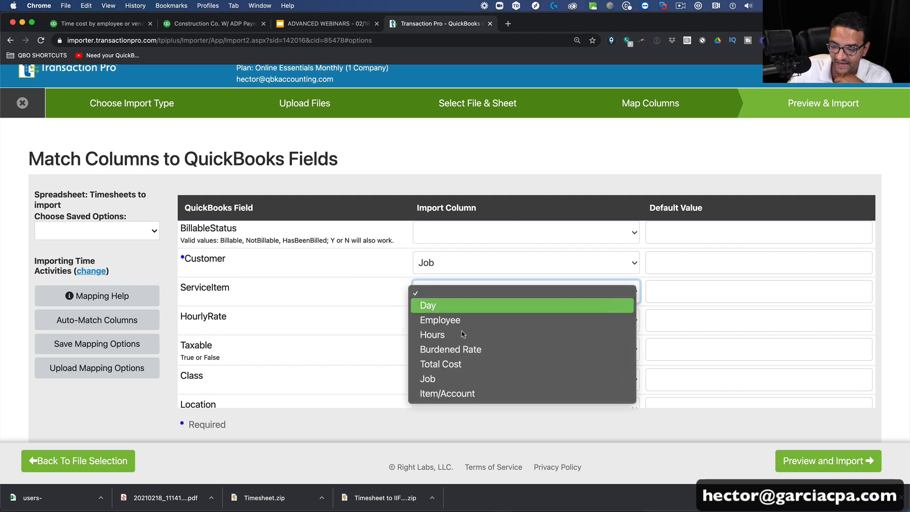
click(447, 393)
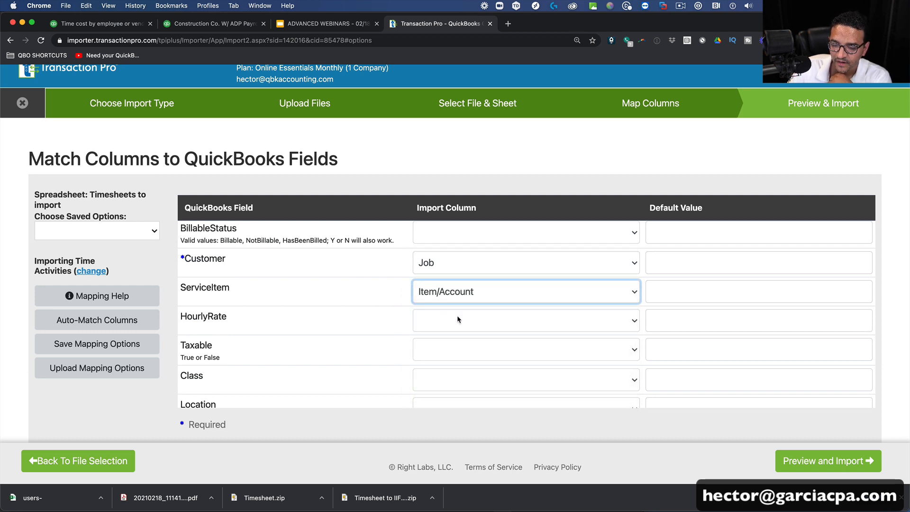
click(525, 321)
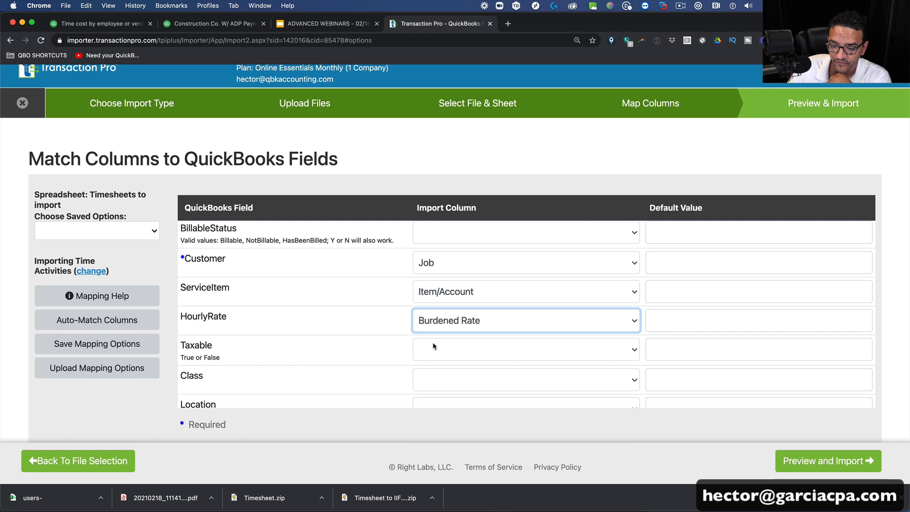
mouse_move(295, 314)
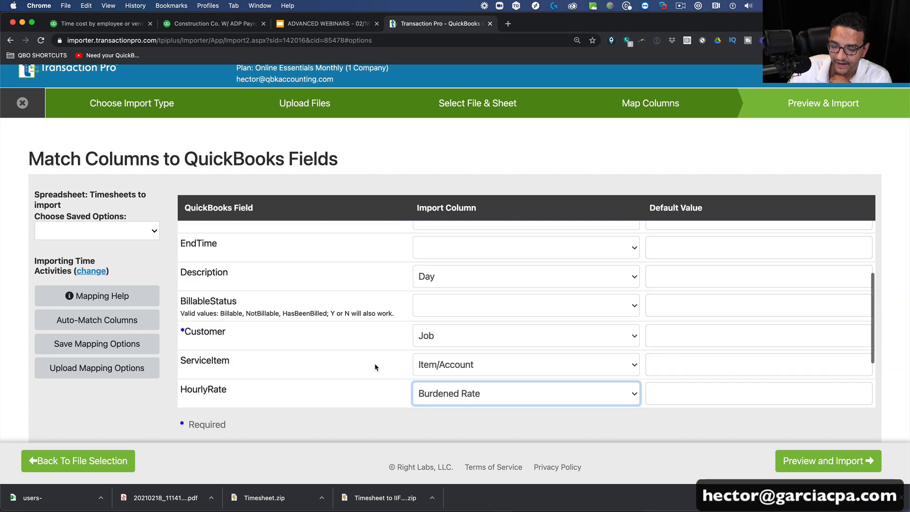
click(525, 393)
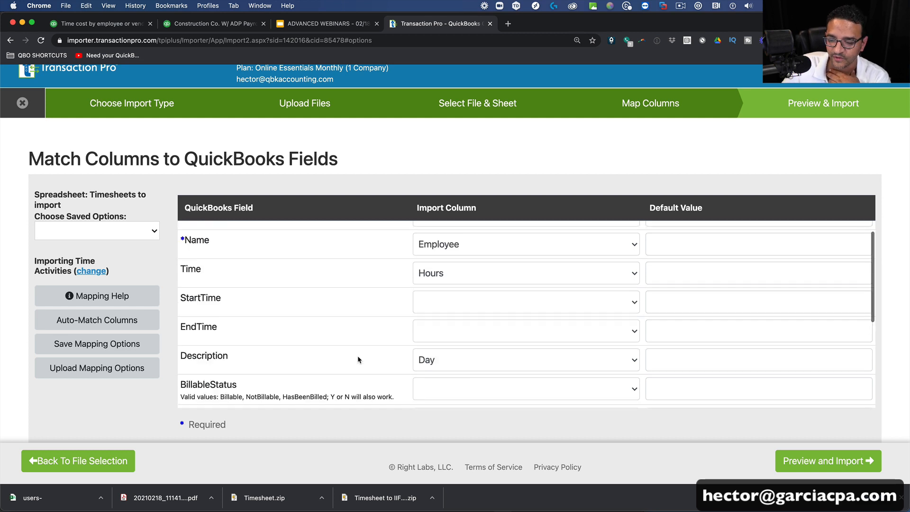
- Recheck the Name and Description mappings, then preview the transactions to import
click(525, 252)
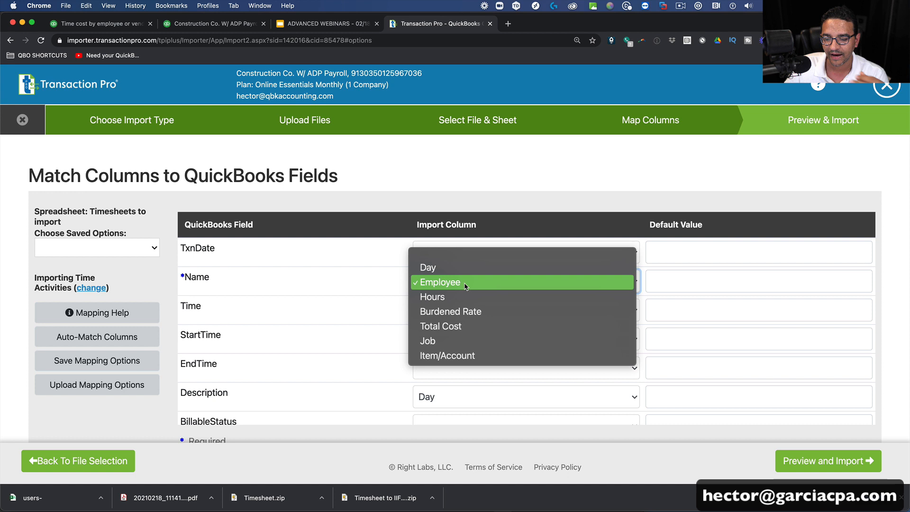
click(431, 297)
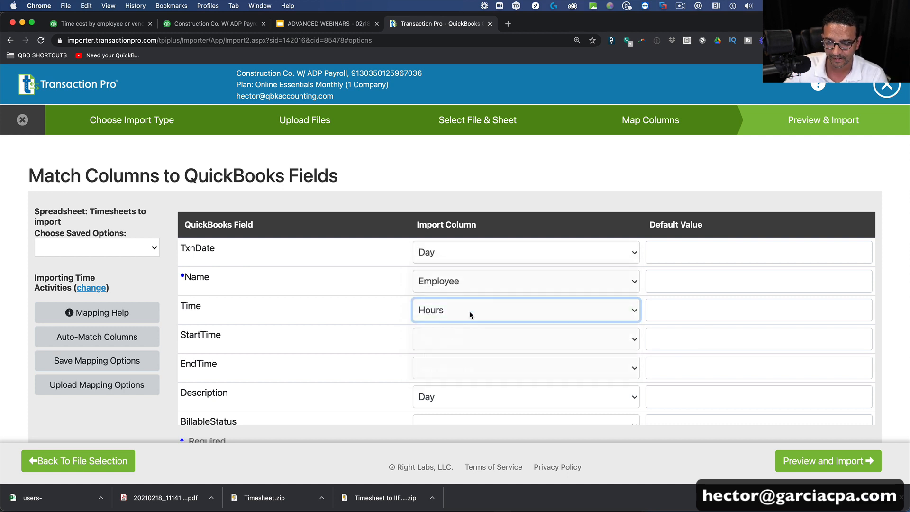
scroll(down, 3)
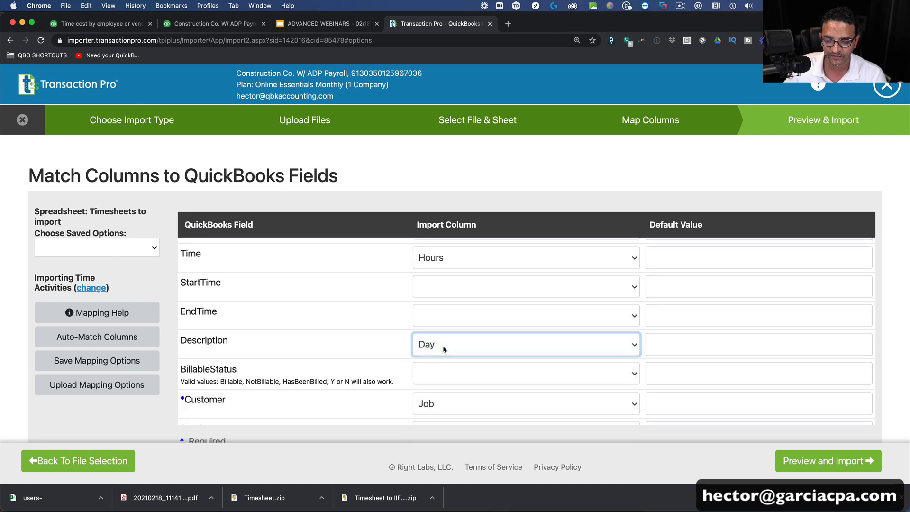
scroll(down, 3)
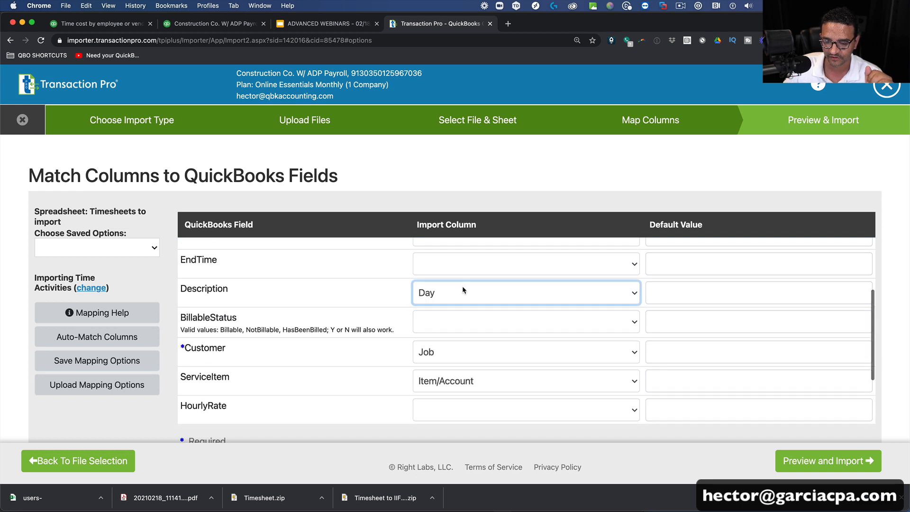
click(524, 292)
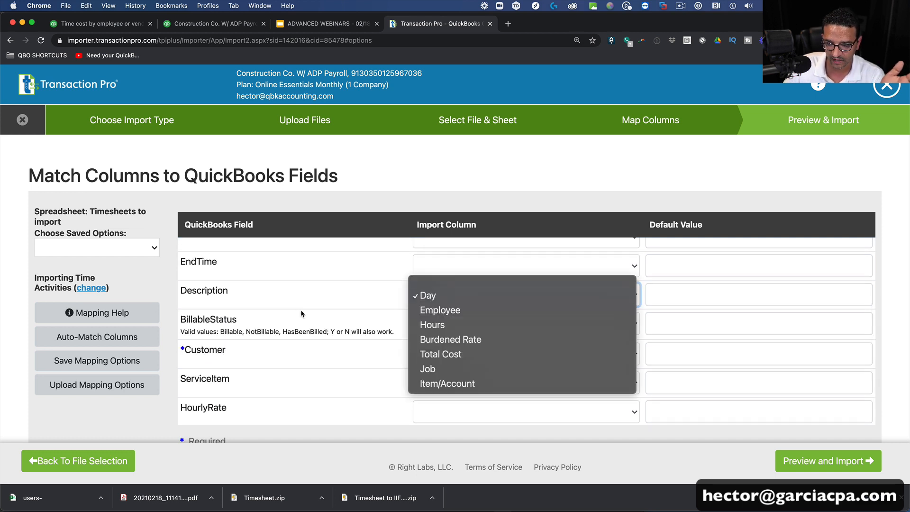
click(427, 369)
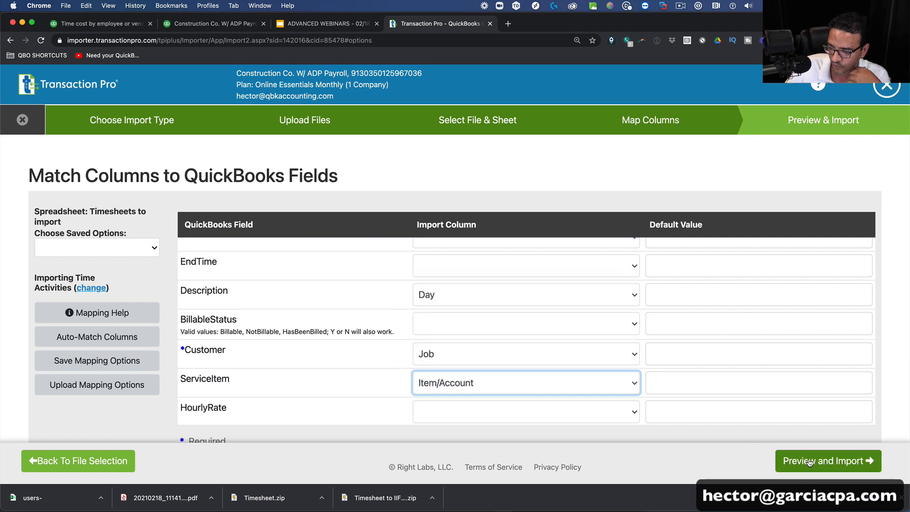
click(828, 461)
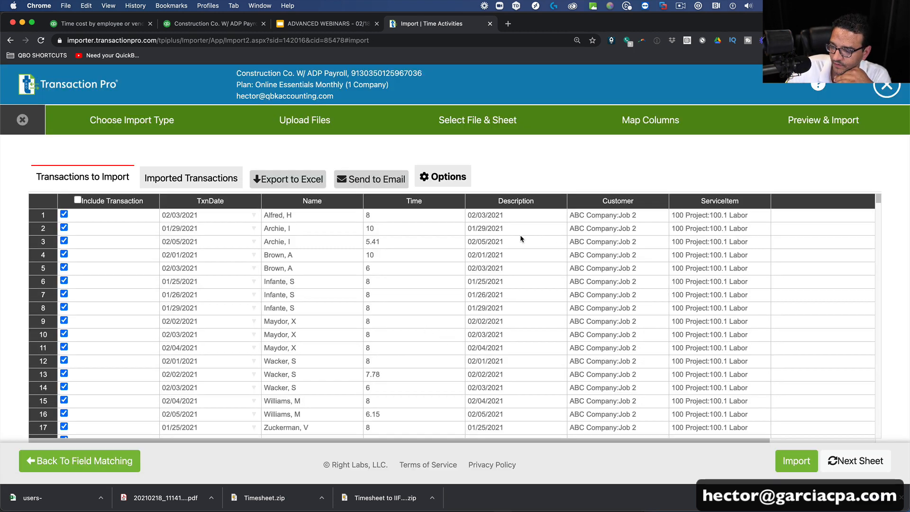
- Import the previewed timesheet records into QuickBooks Online and confirm with Yes
click(796, 460)
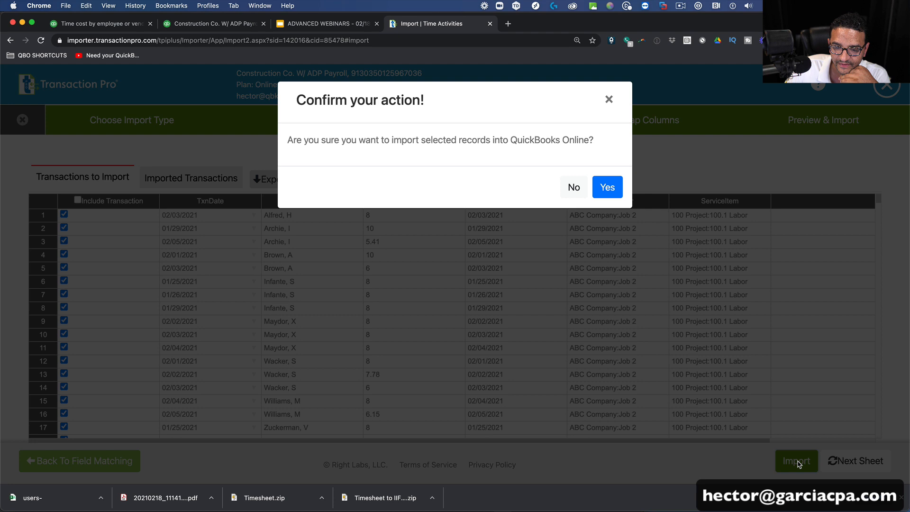
click(607, 186)
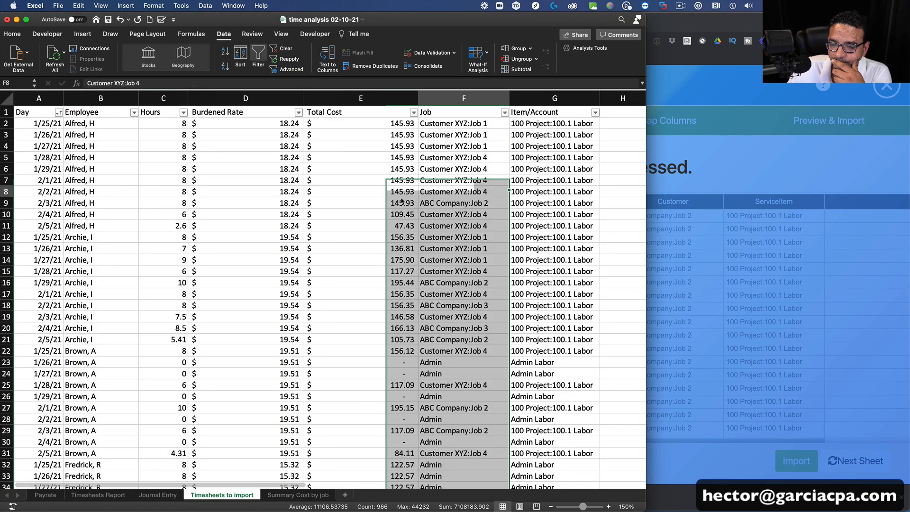
click(360, 202)
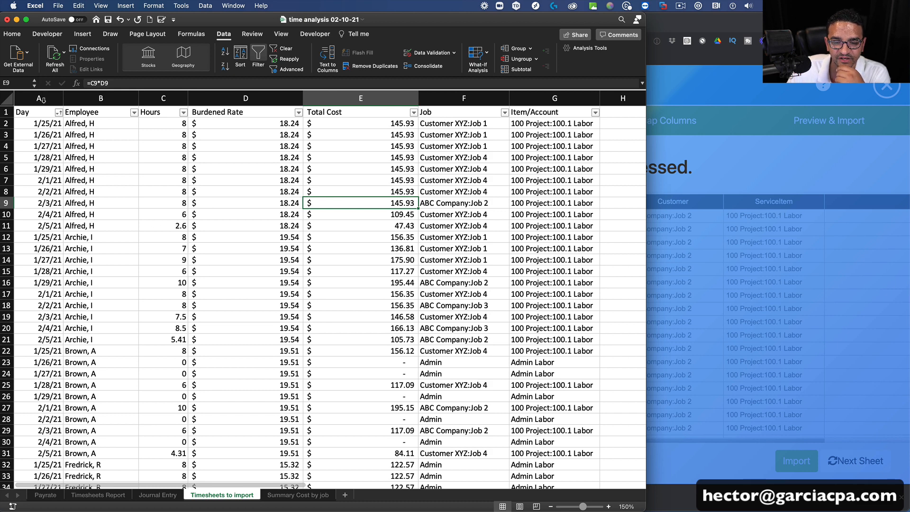
click(100, 112)
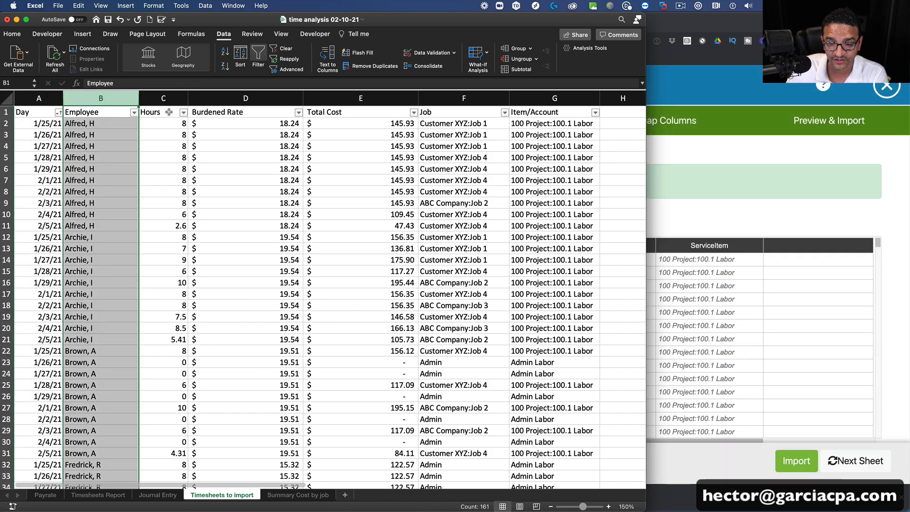
click(163, 98)
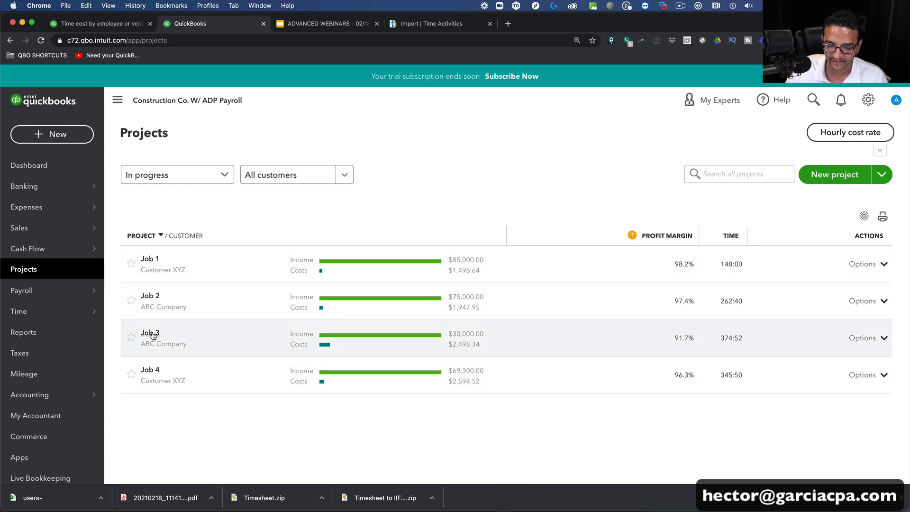
- View Job 3's overview showing $2,498.34 hourly time cost by employee, then head to Reports
click(150, 332)
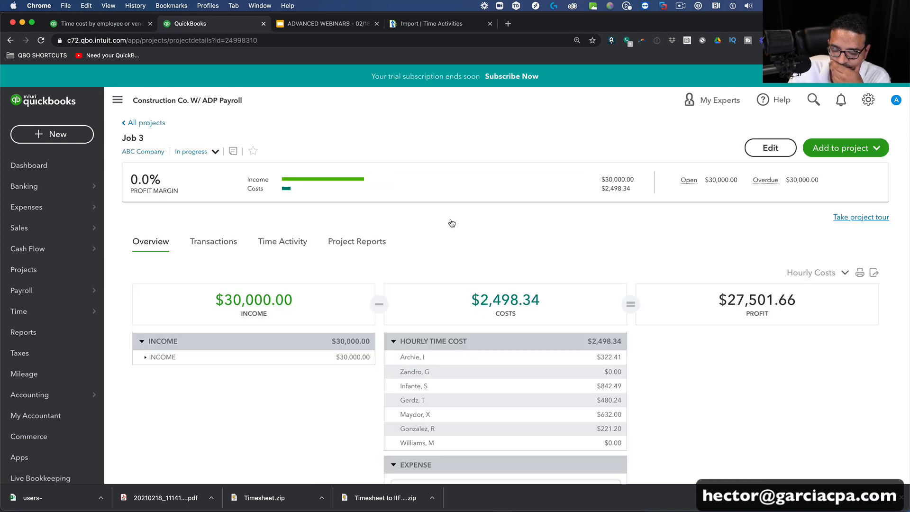
scroll(down, 3)
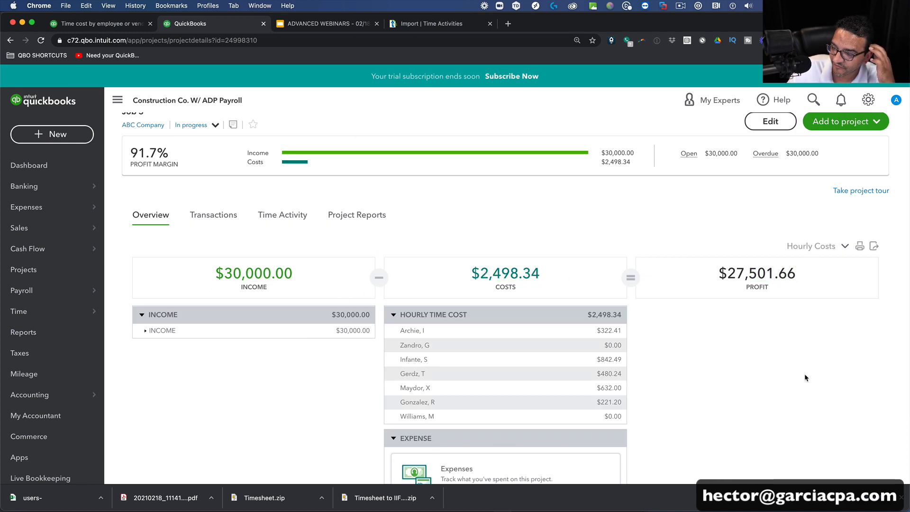
click(23, 331)
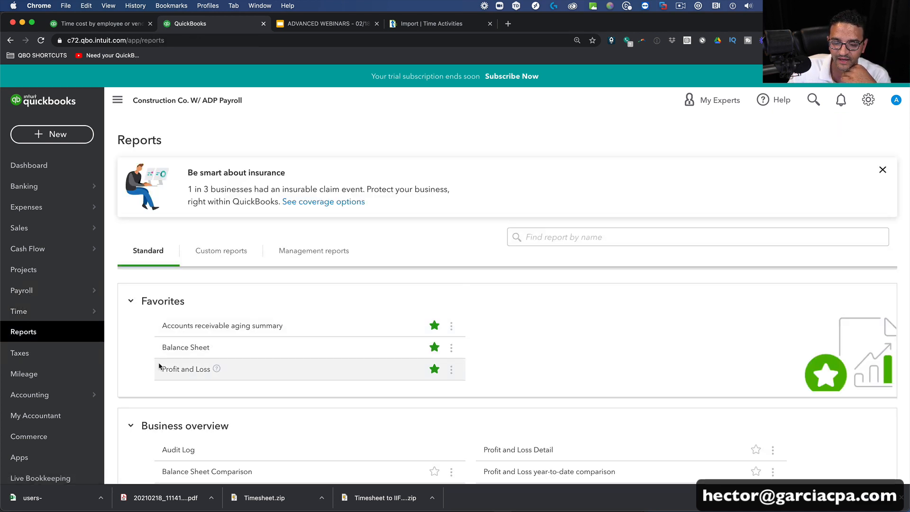
- Run the Profit and Loss report collapsed, with columns broken out by Customers
click(185, 369)
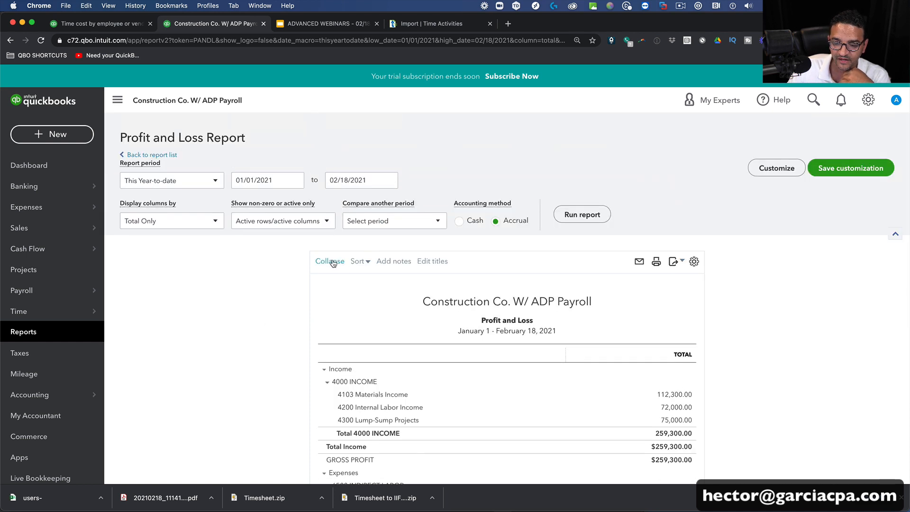
click(329, 261)
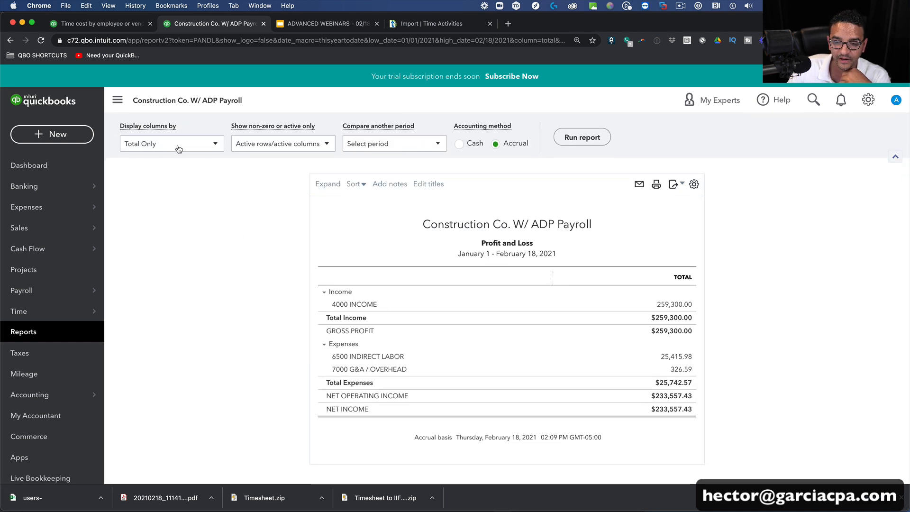
click(171, 143)
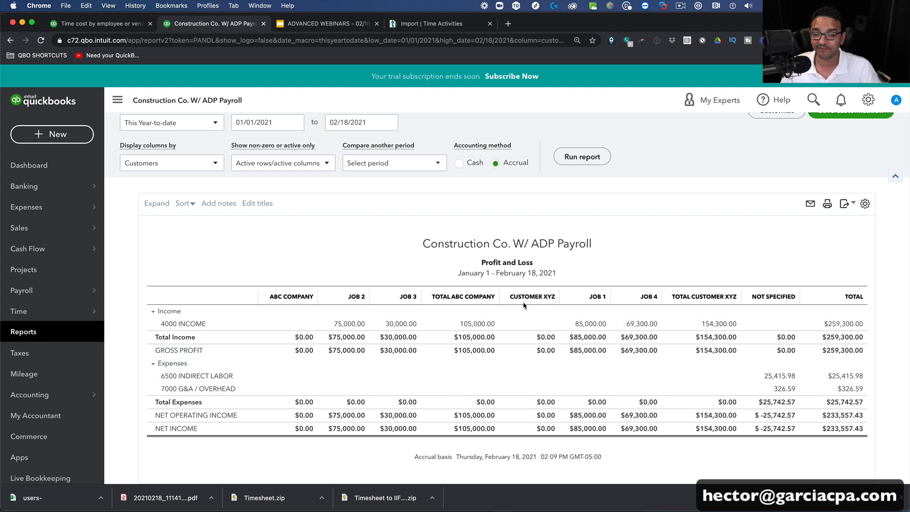
- Switch back to Total Only, expand to show $25,415.98 indirect labor, and return to Projects
click(171, 162)
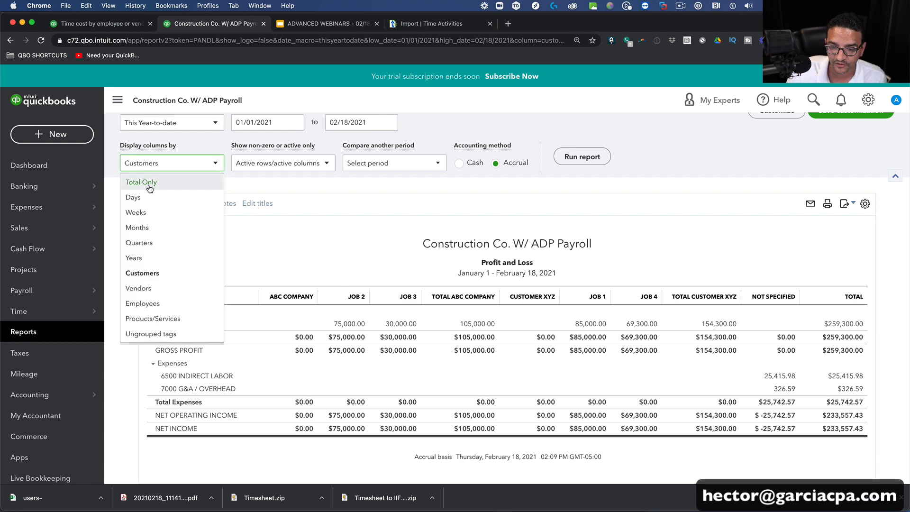
click(141, 181)
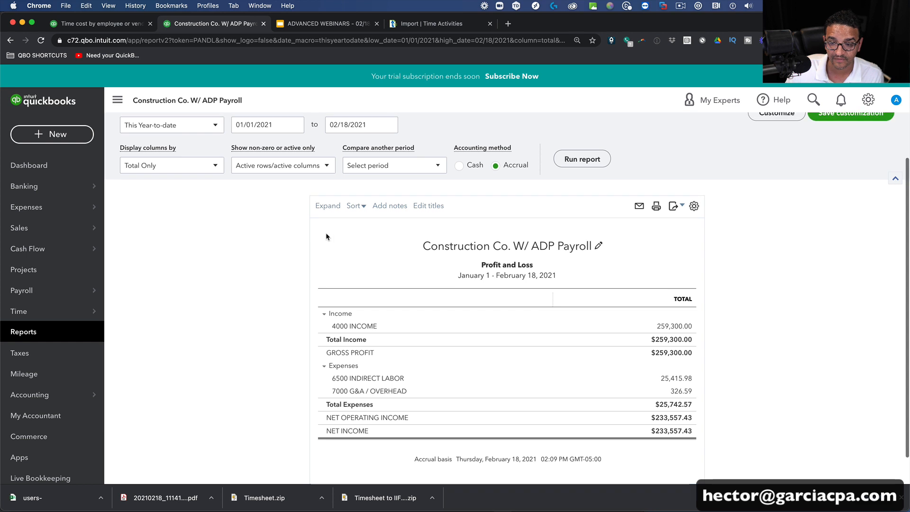
click(327, 206)
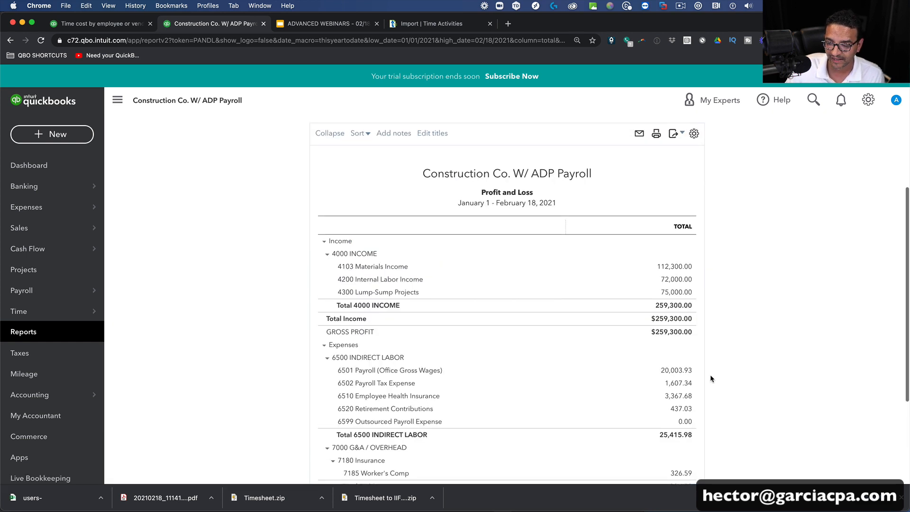
click(675, 434)
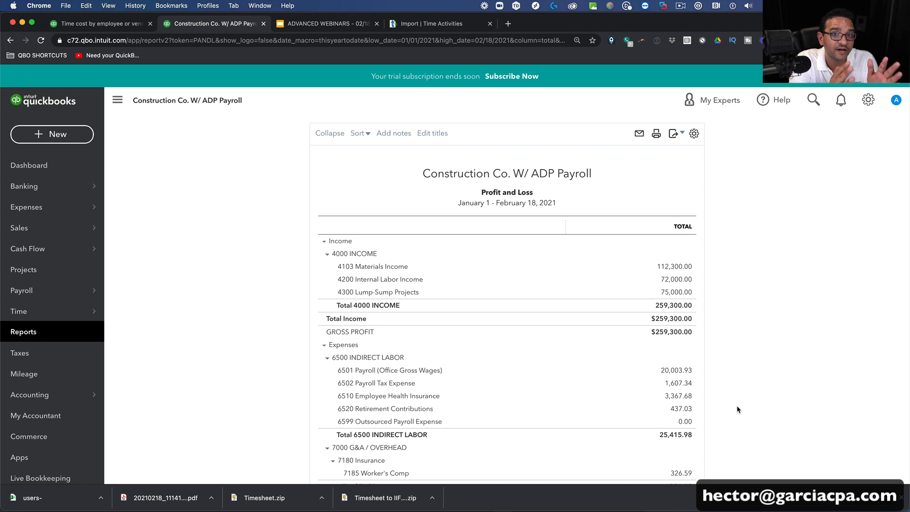
mouse_move(676, 370)
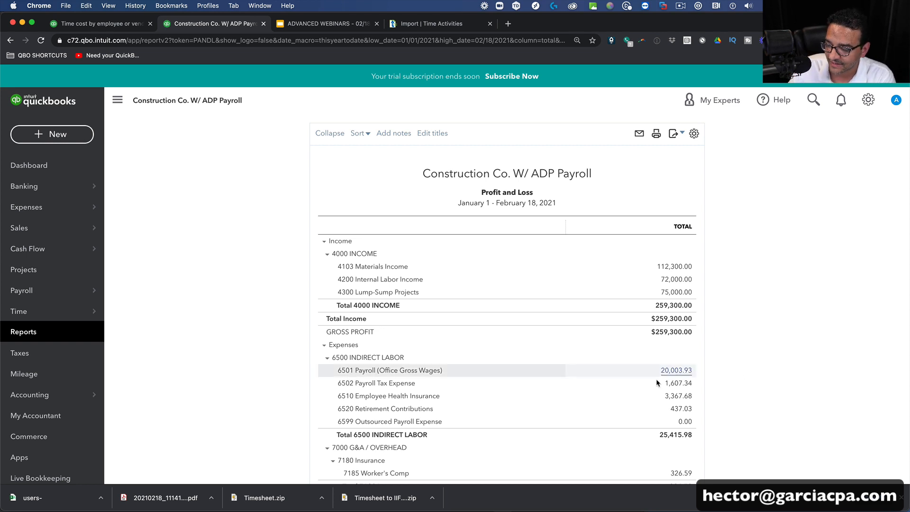
mouse_move(22, 290)
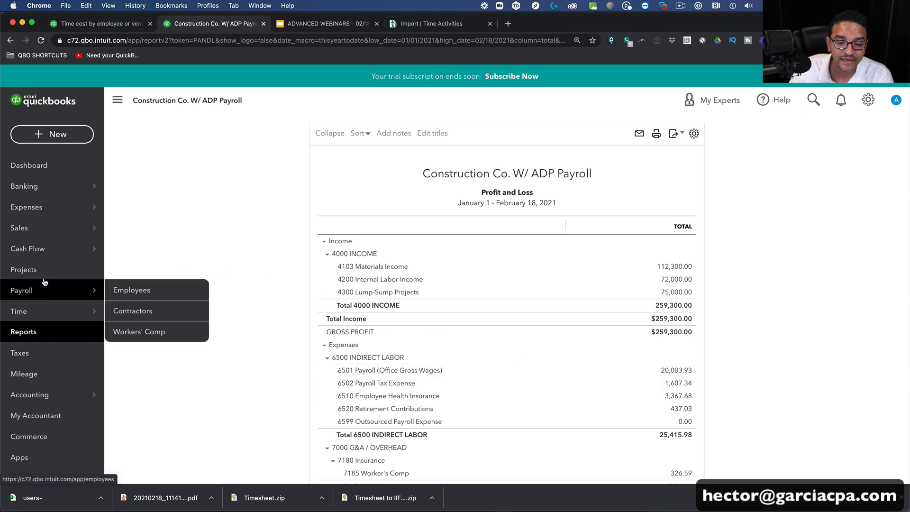
click(24, 269)
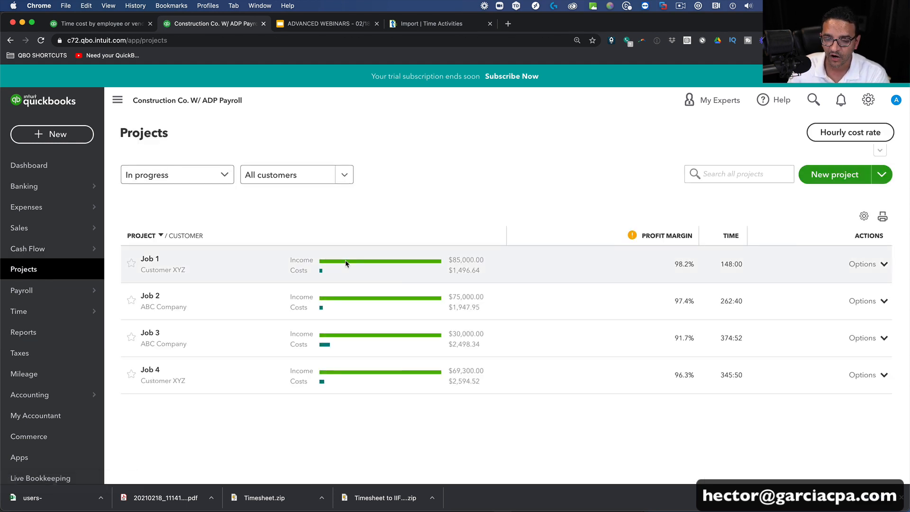